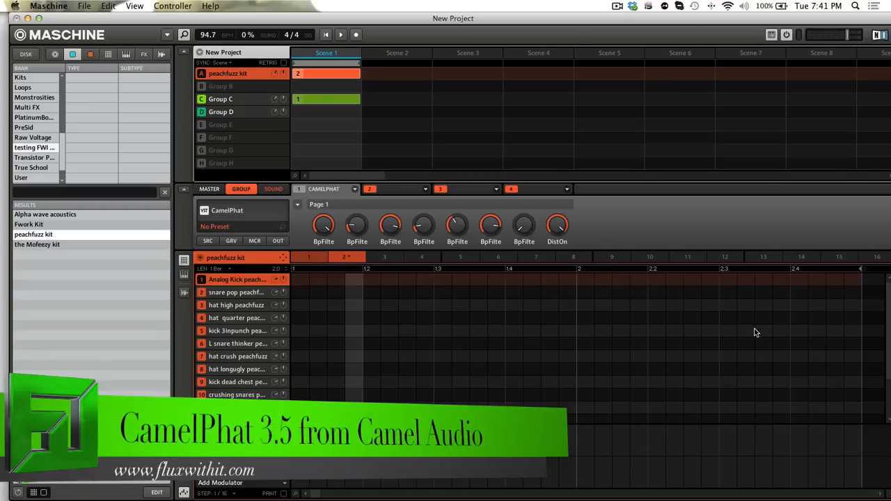
mouse_move(690, 252)
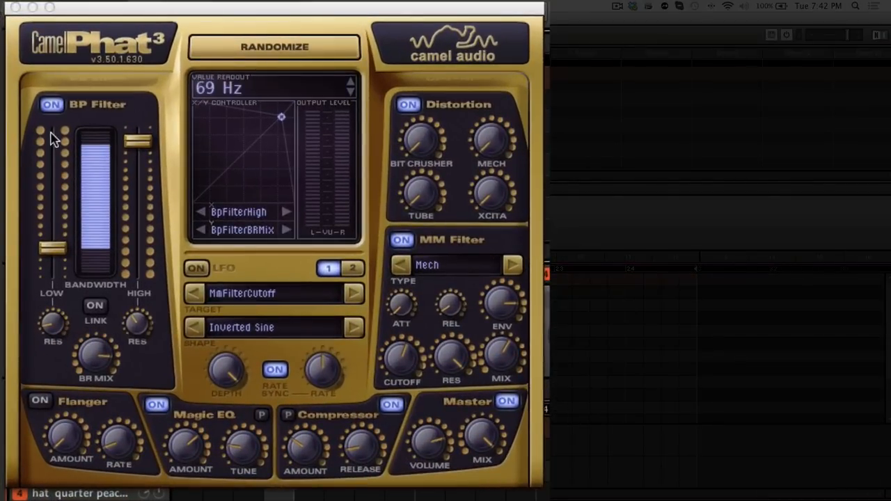
mouse_move(48, 215)
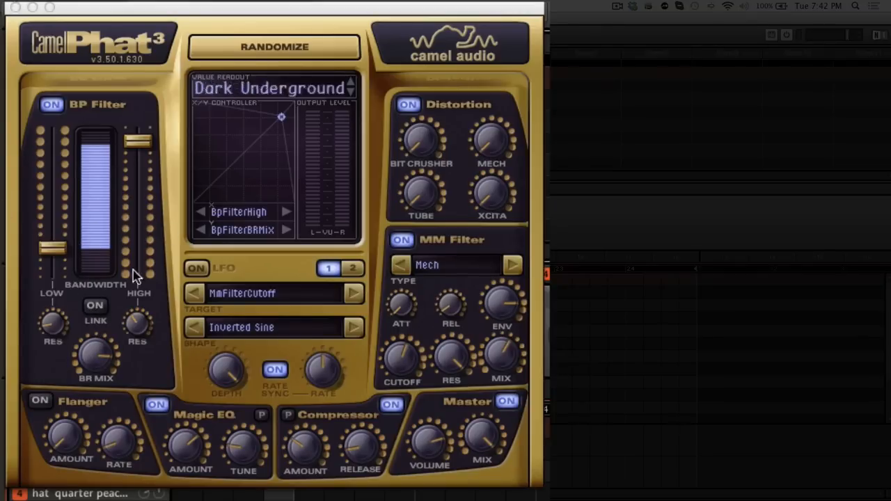
mouse_move(75, 317)
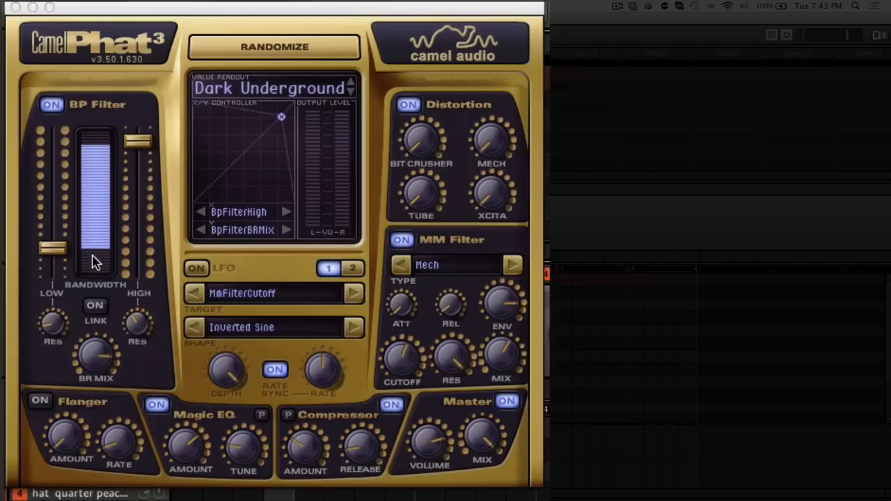
mouse_move(96, 209)
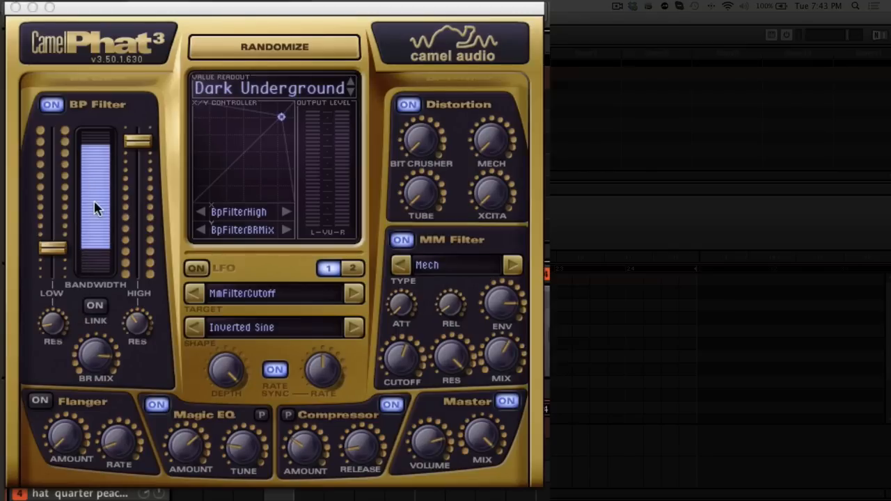
mouse_move(145, 429)
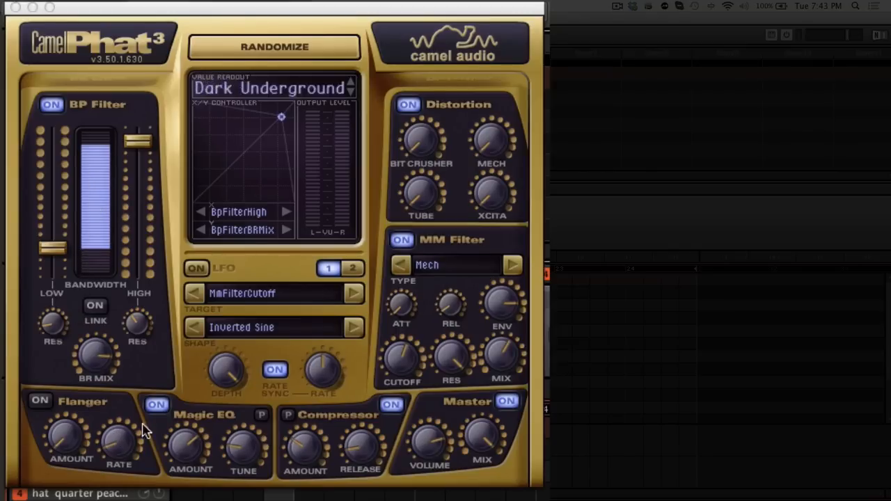
mouse_move(429, 251)
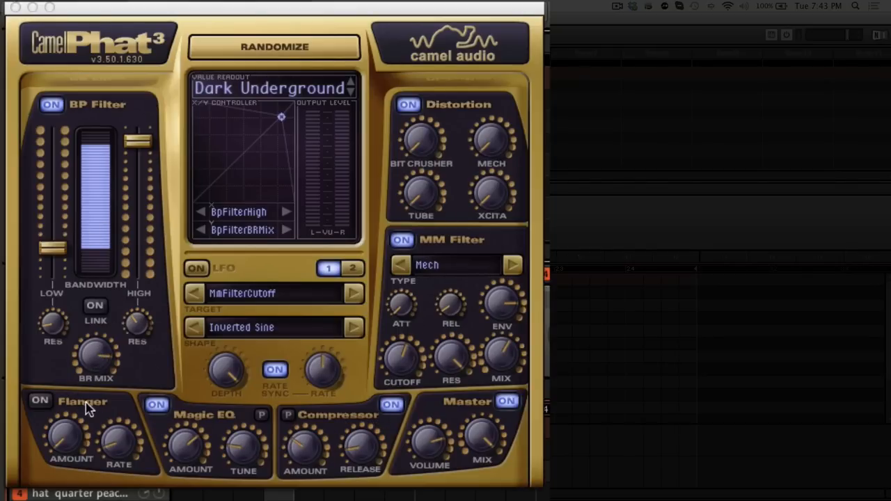
mouse_move(95, 270)
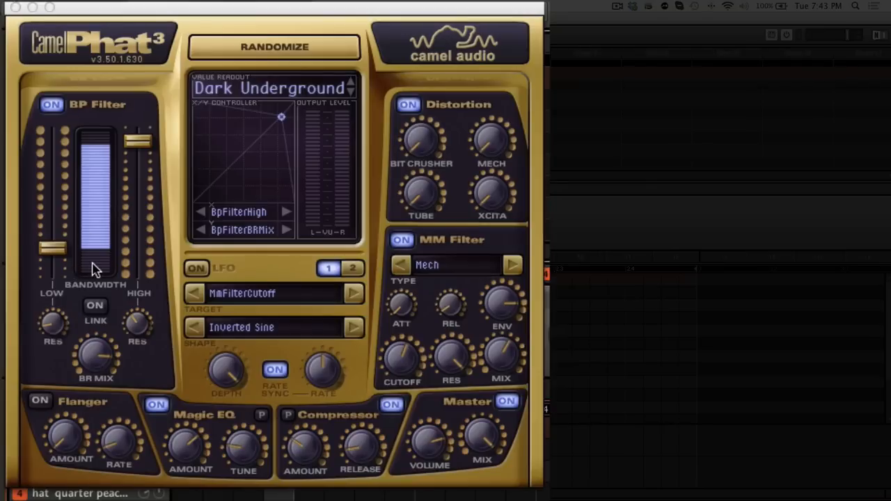
mouse_move(251, 167)
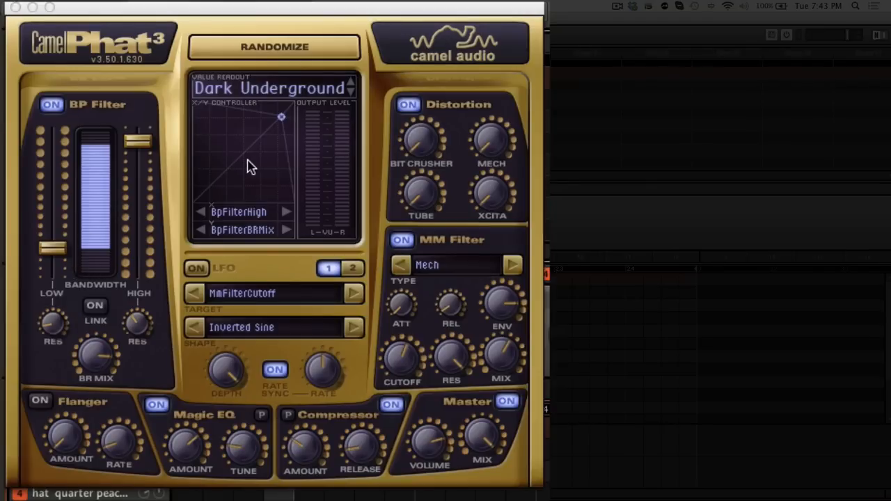
mouse_move(248, 209)
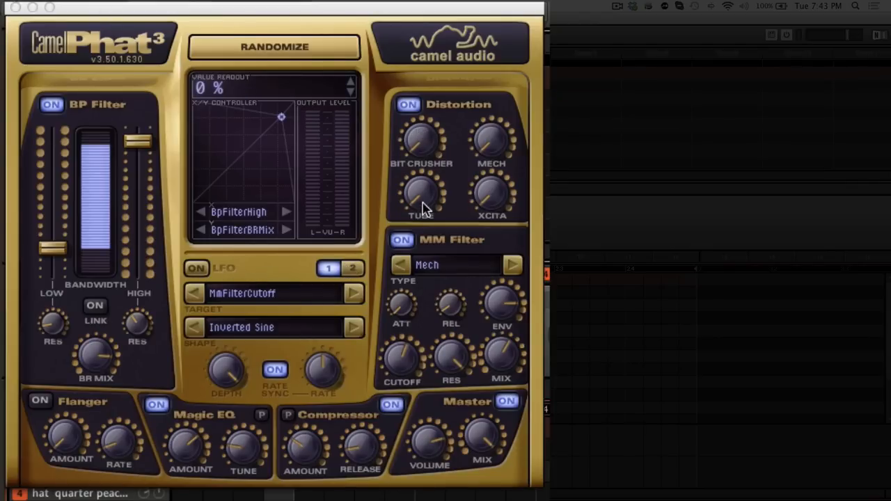
mouse_move(431, 202)
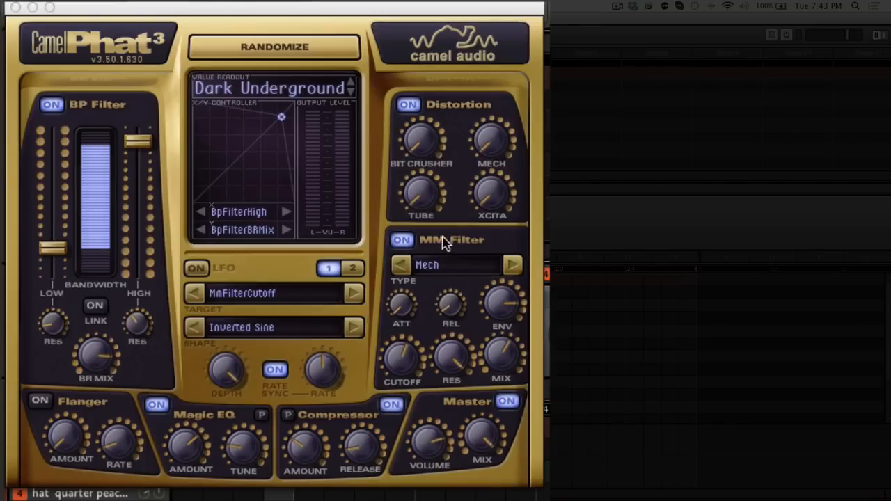
mouse_move(465, 272)
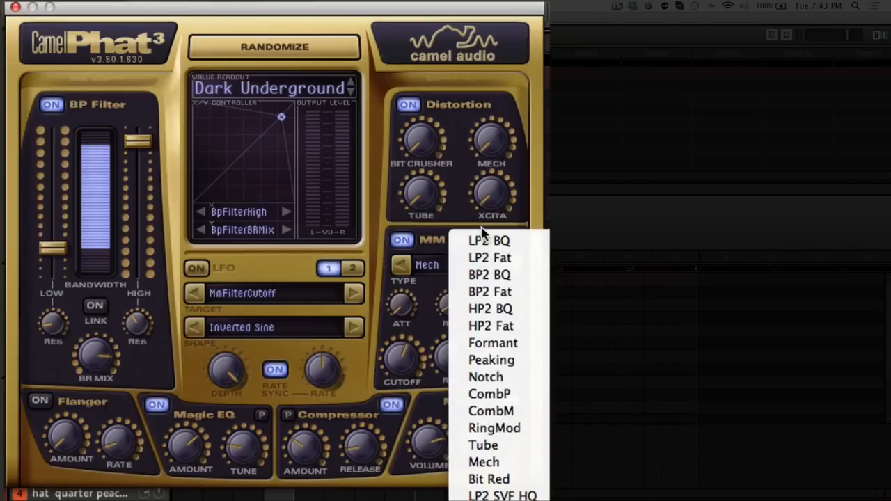
mouse_move(300, 476)
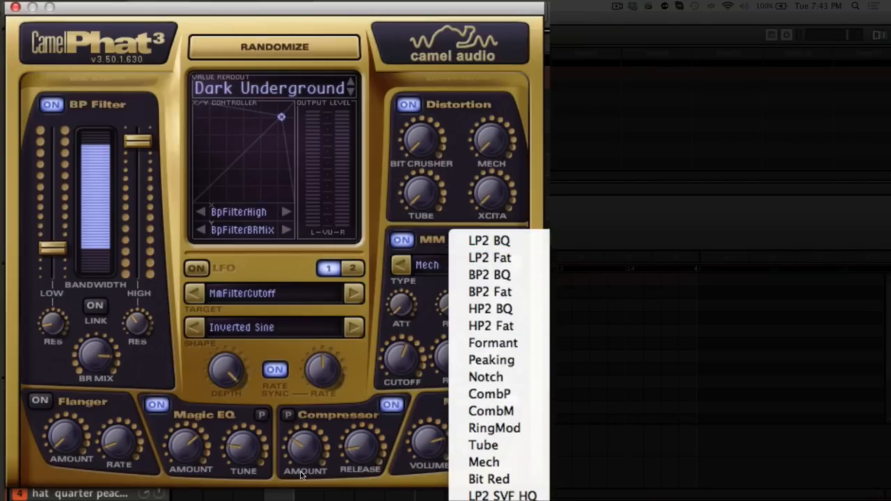
mouse_move(489, 240)
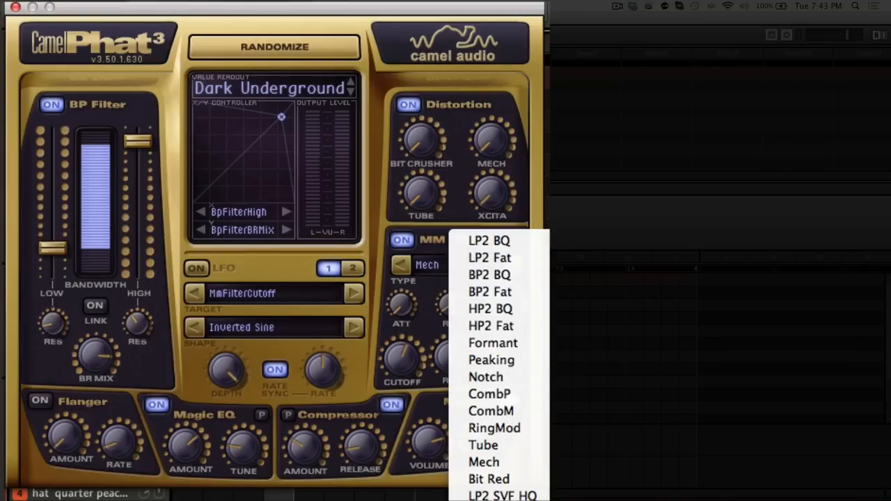
mouse_move(494, 427)
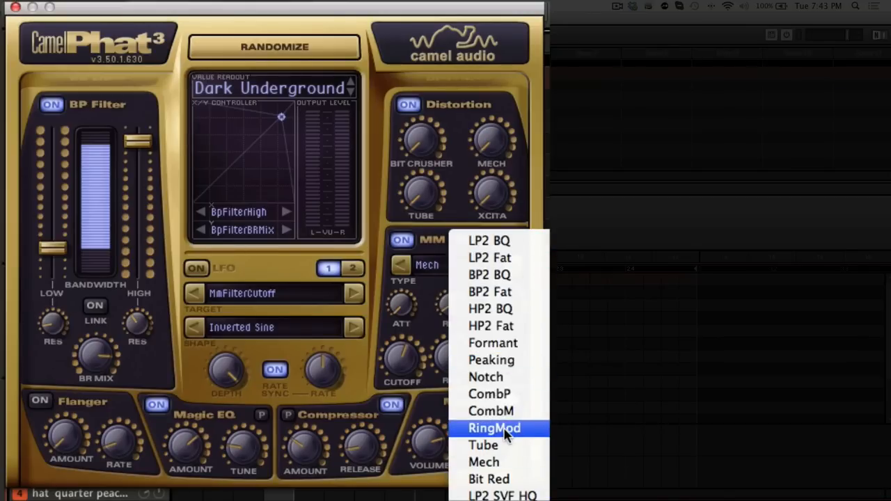
mouse_move(494, 479)
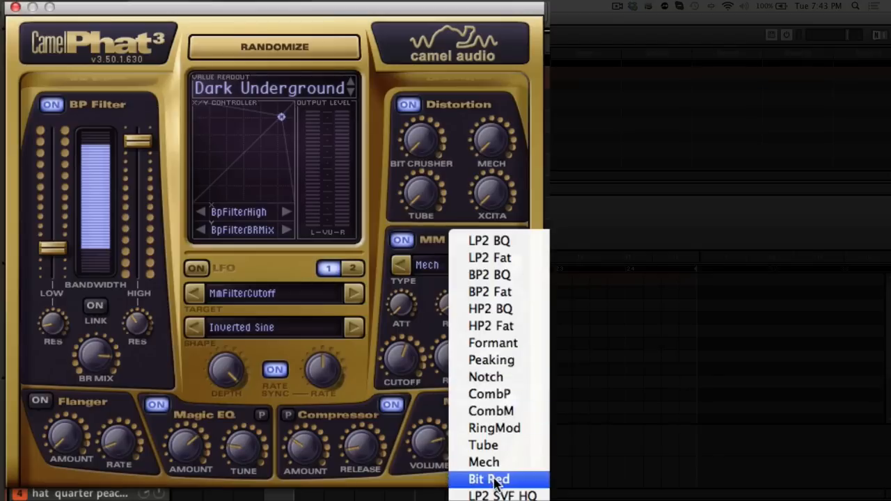
mouse_move(387, 234)
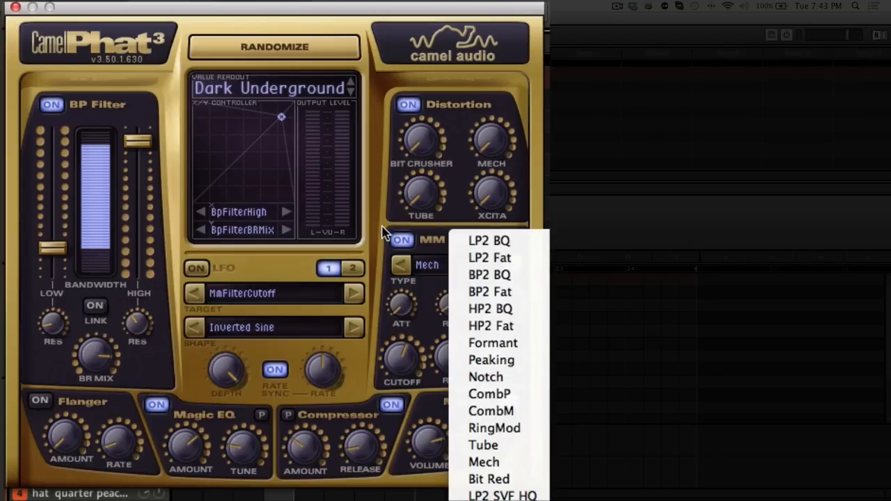
click(483, 462)
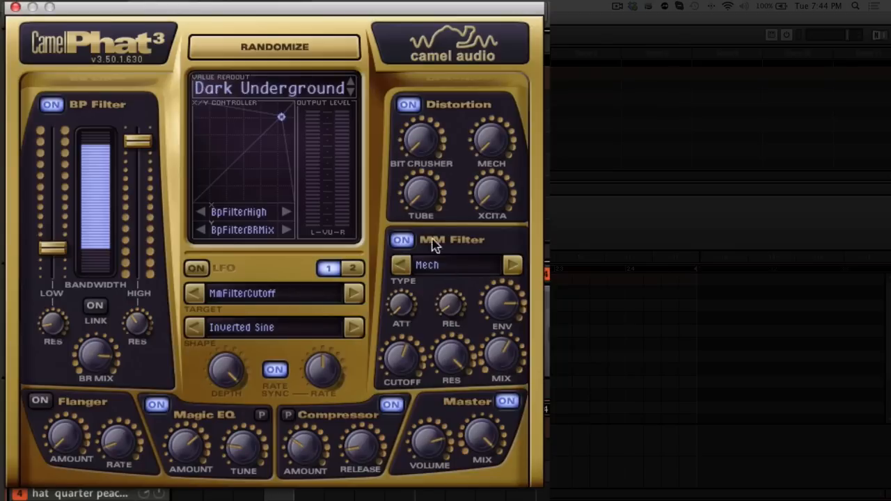
mouse_move(77, 416)
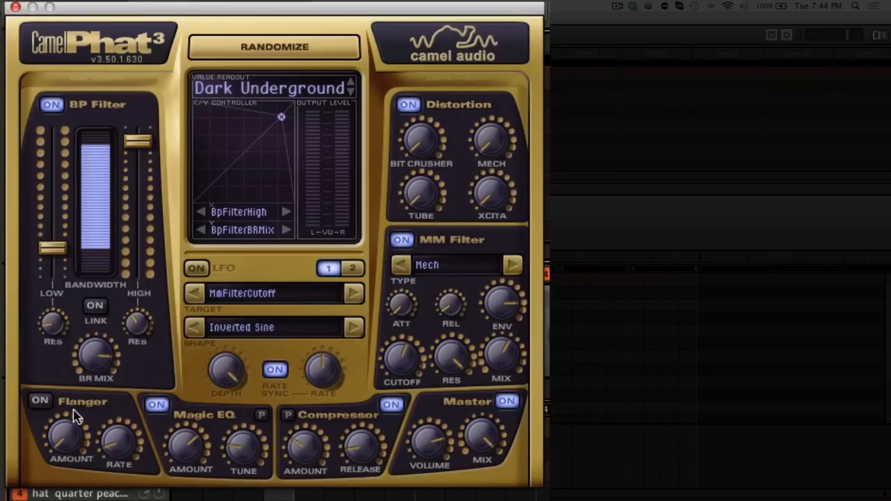
mouse_move(43, 434)
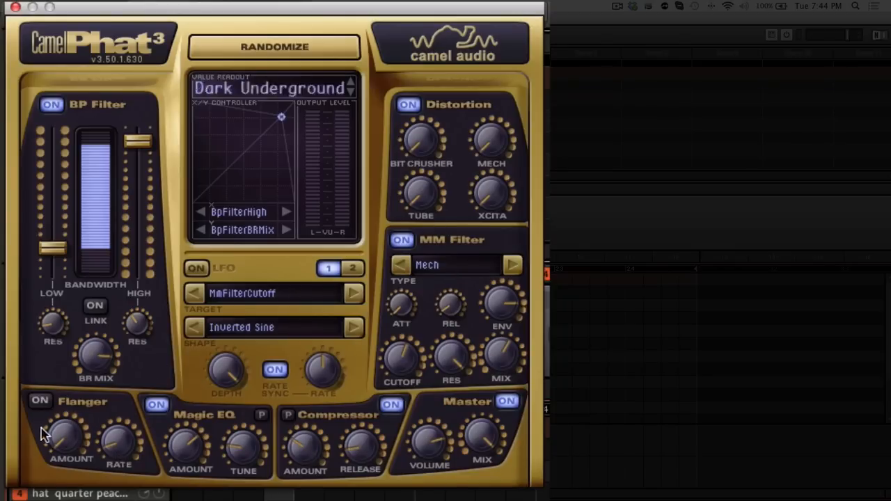
mouse_move(133, 488)
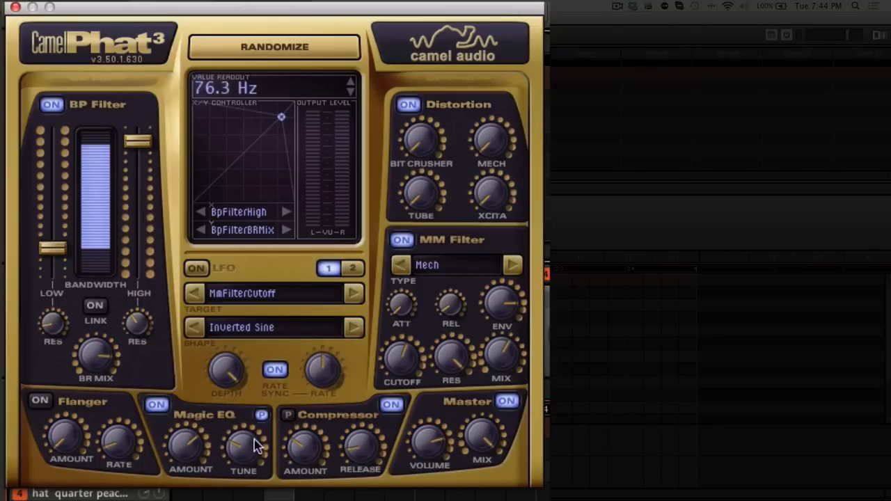
mouse_move(250, 459)
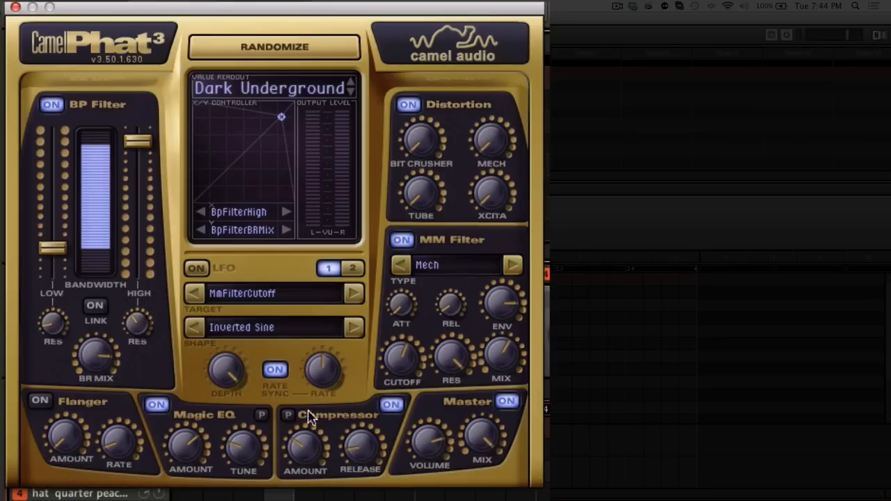
mouse_move(373, 429)
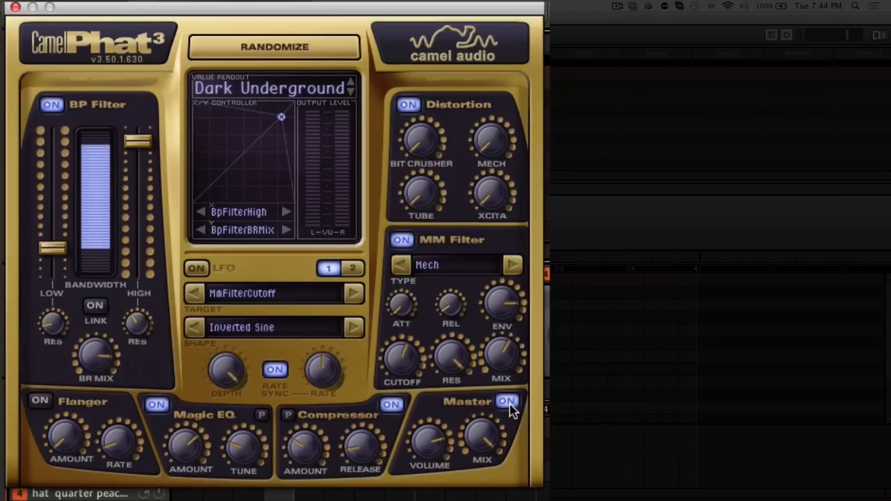
drag(429, 438, 429, 452)
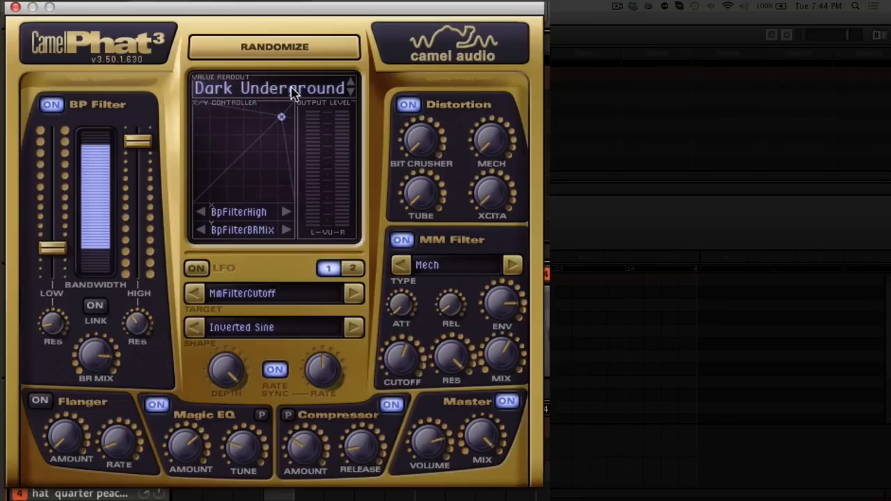
mouse_move(278, 299)
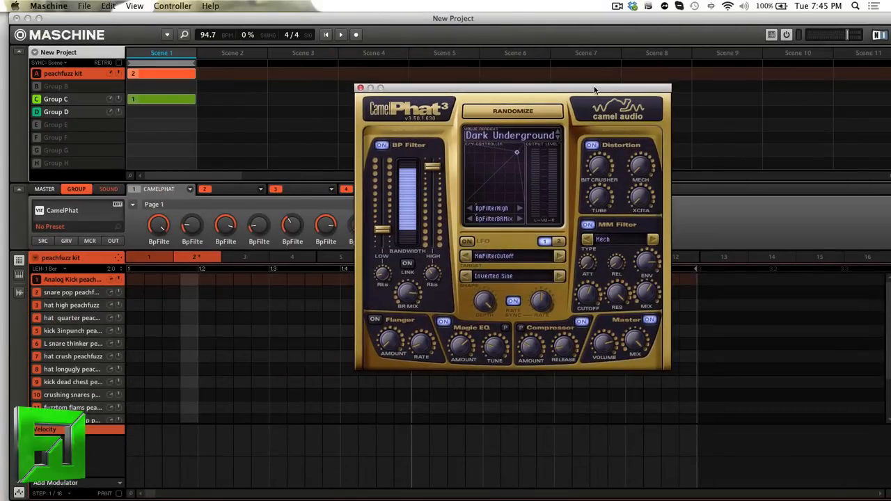
mouse_move(557, 95)
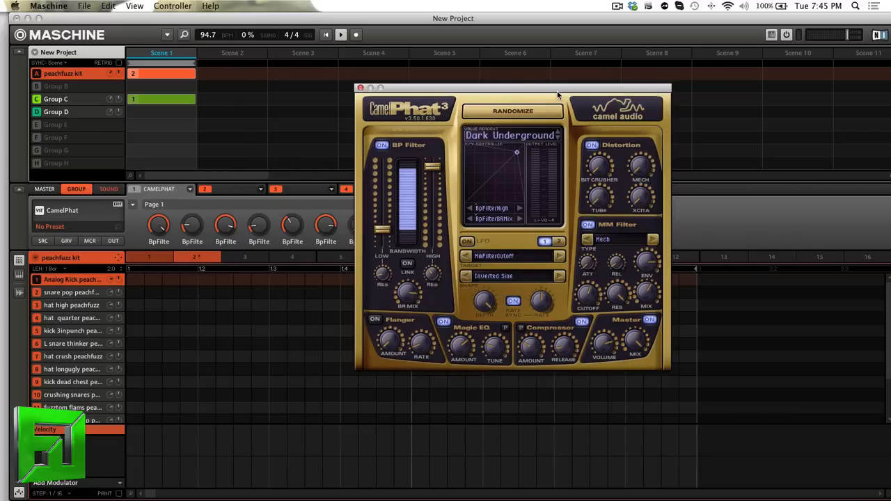
click(357, 34)
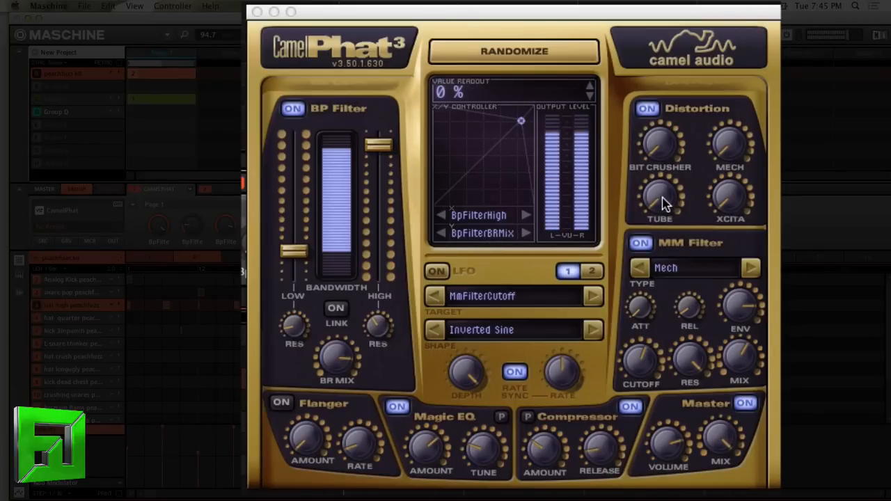
drag(661, 202, 661, 188)
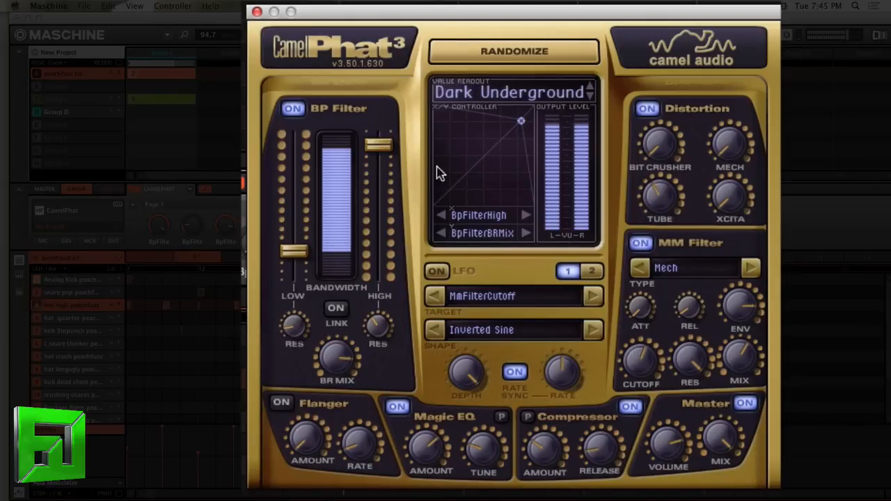
Step: Set the MM Filter type to LP2 Fat and the LFO shape to Ramp Up
click(689, 267)
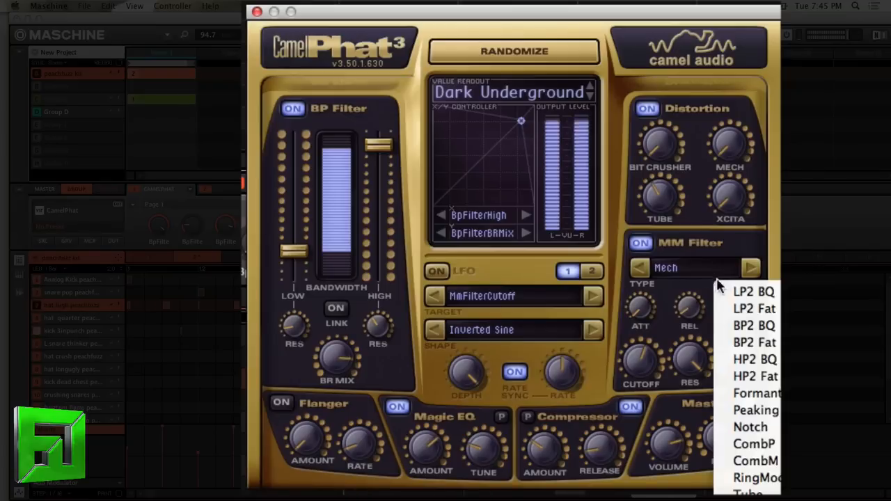
mouse_move(755, 292)
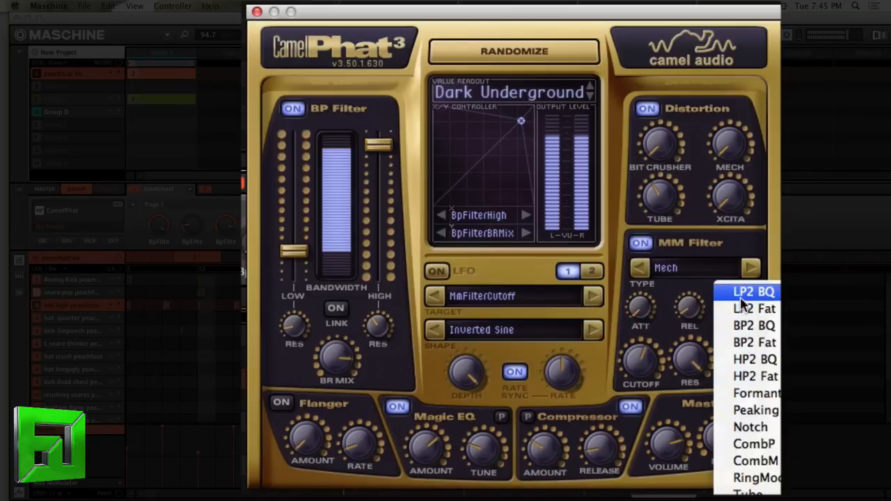
click(755, 308)
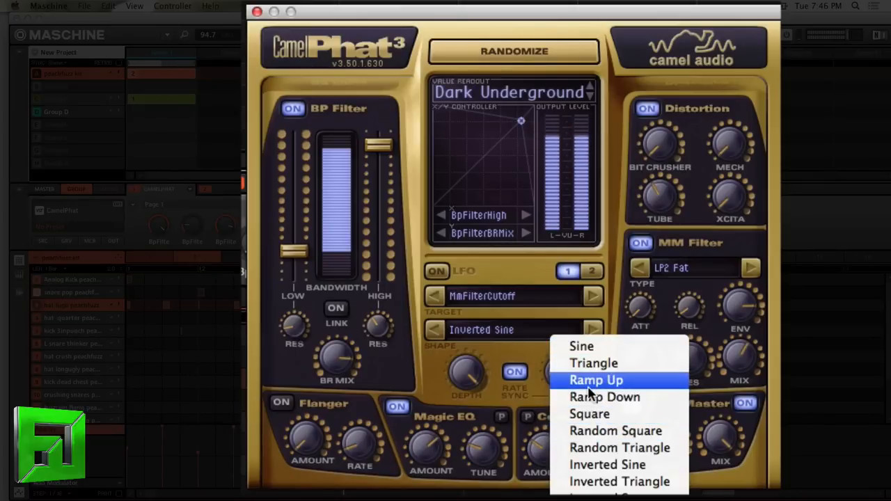
click(604, 397)
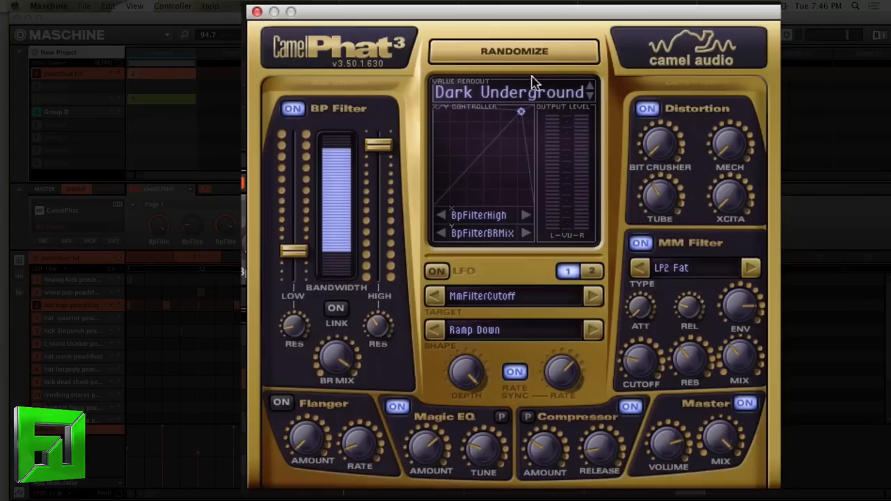
Step: Step through presets from BigDrums one by one until Comb Caper is loaded
click(509, 92)
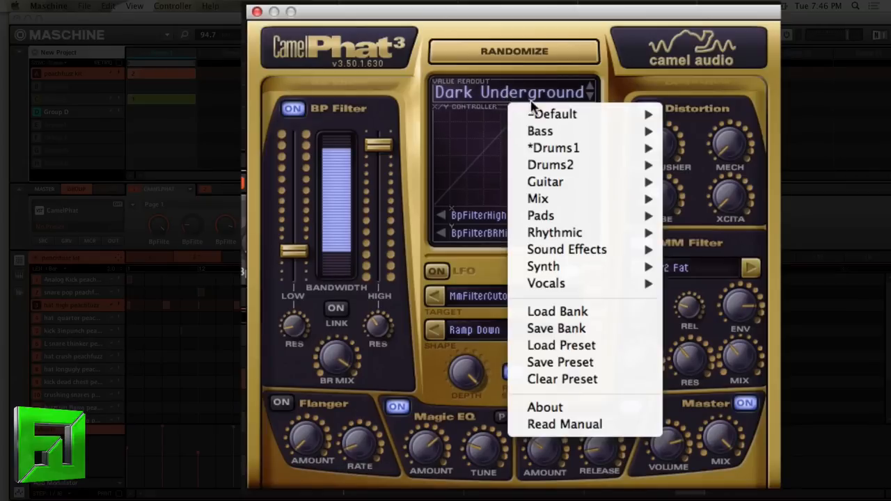
mouse_move(554, 148)
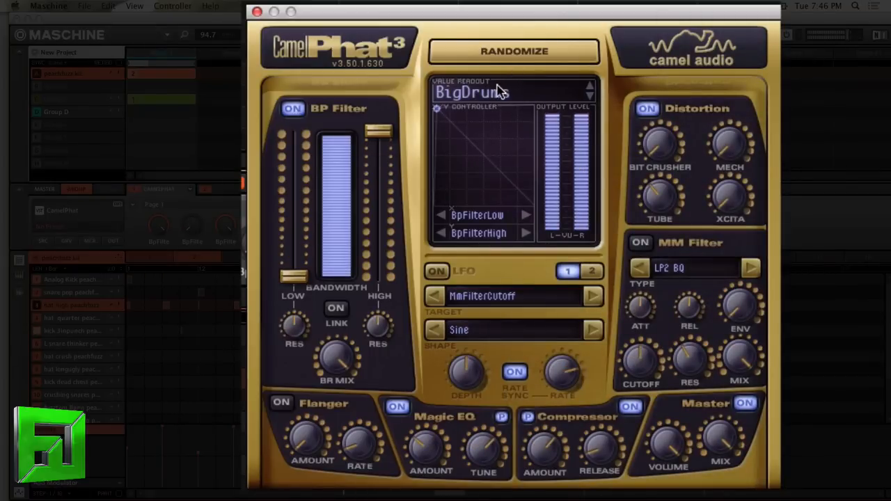
click(514, 50)
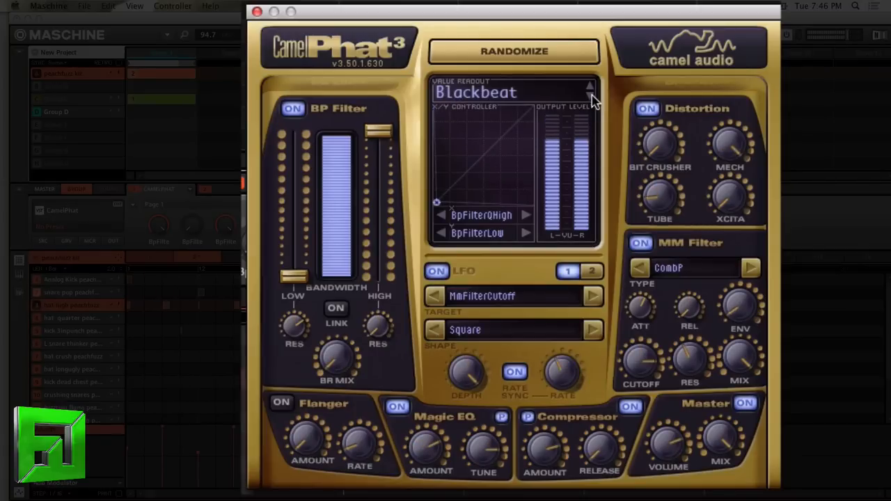
click(514, 50)
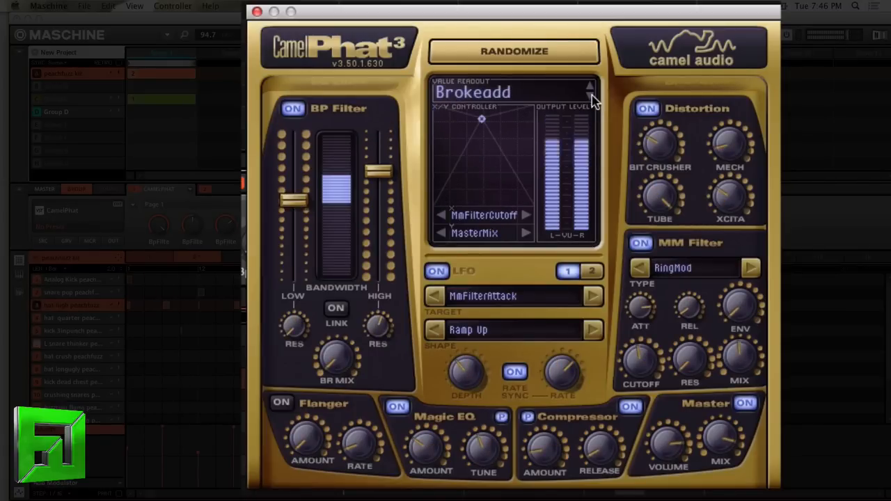
click(515, 50)
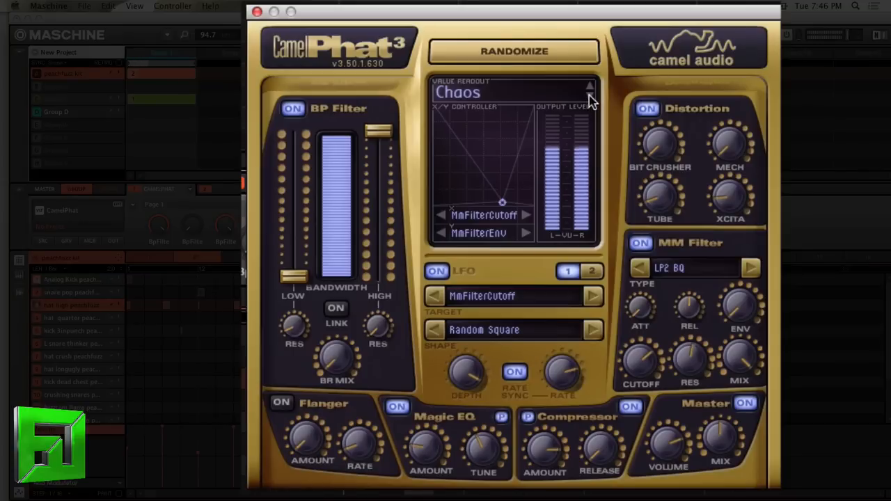
click(514, 50)
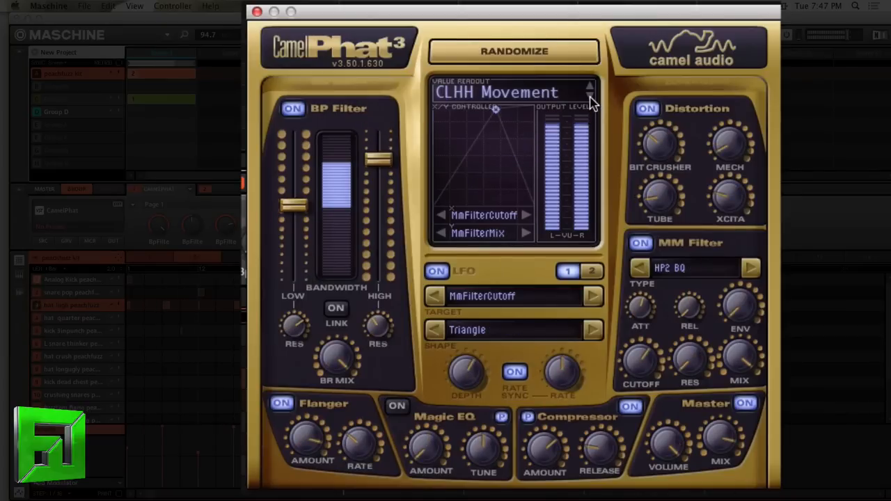
click(515, 50)
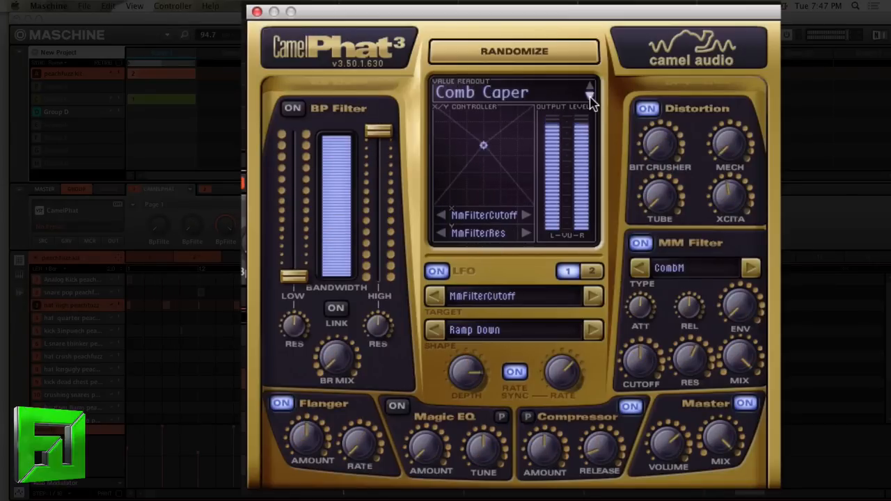
Step: Load Drums2 > Rising Hate, then step on to Reeverba and QuaterHIT
click(590, 95)
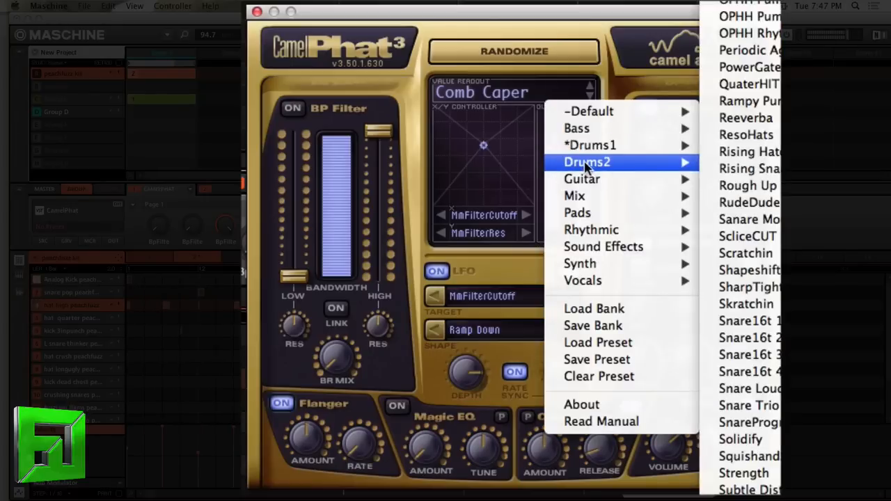
click(749, 169)
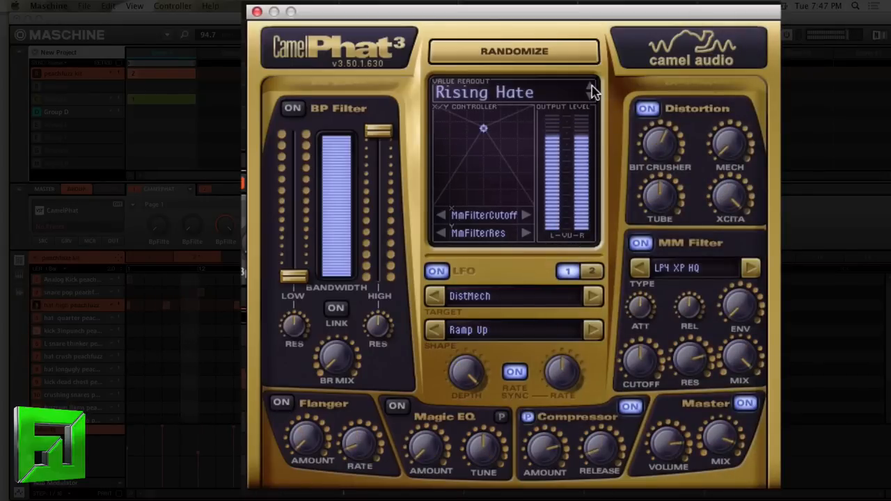
click(514, 51)
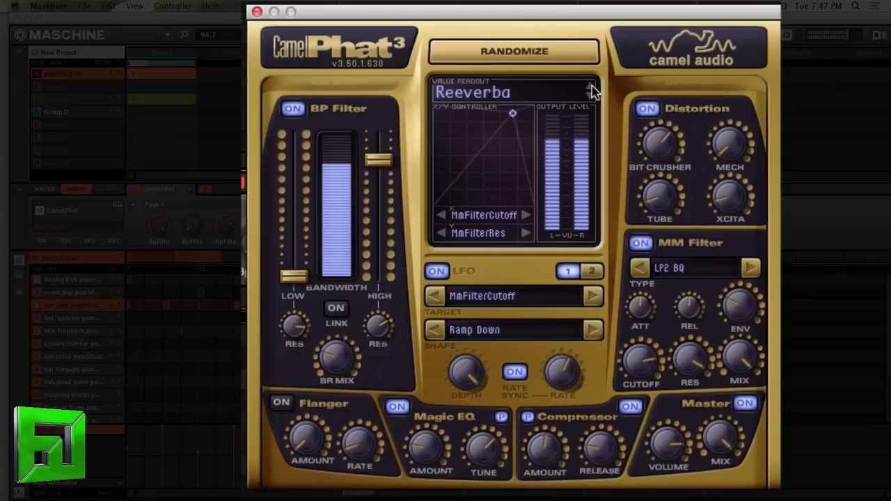
click(515, 50)
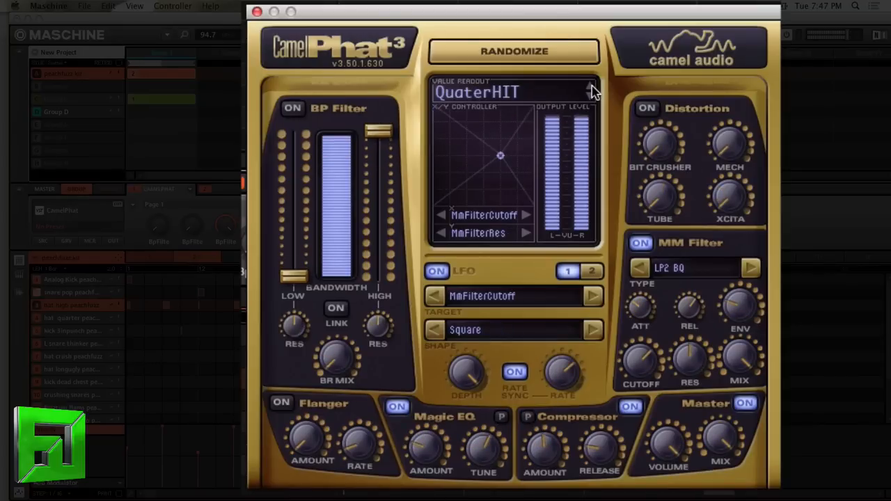
click(514, 92)
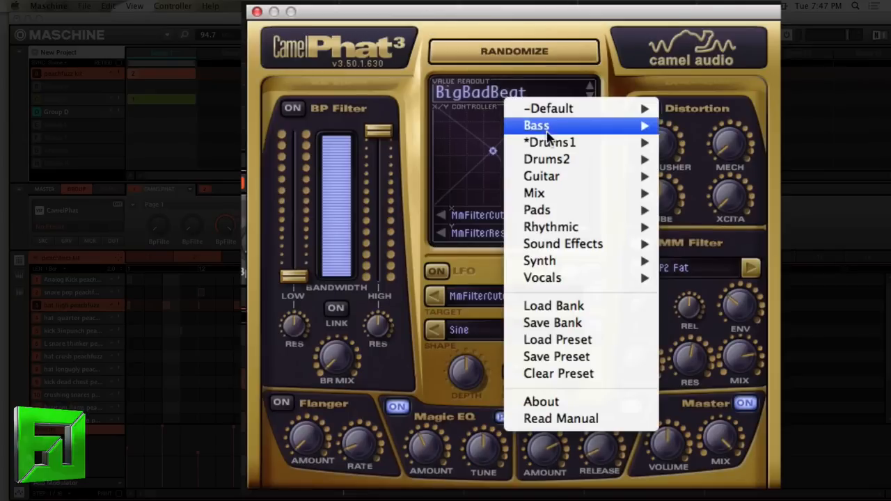
mouse_move(548, 142)
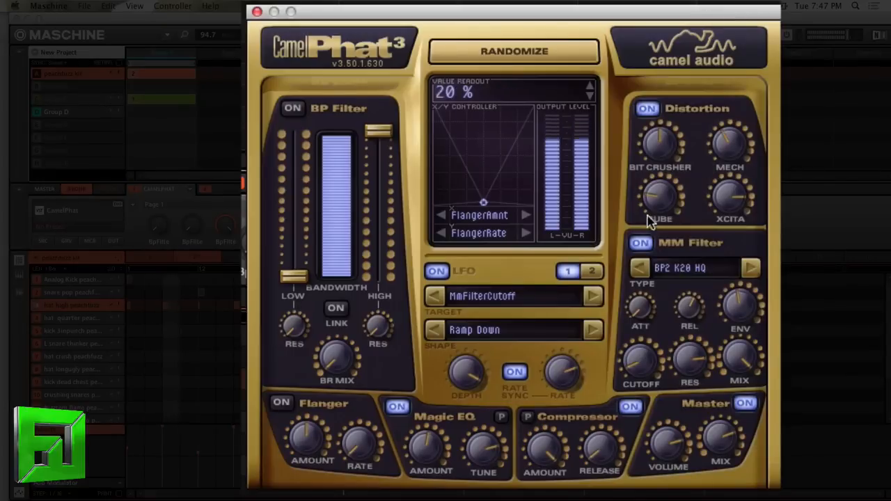
Step: Load BigBadBeat and reshape its bandpass filter, low cutoff around 906 Hz
click(513, 50)
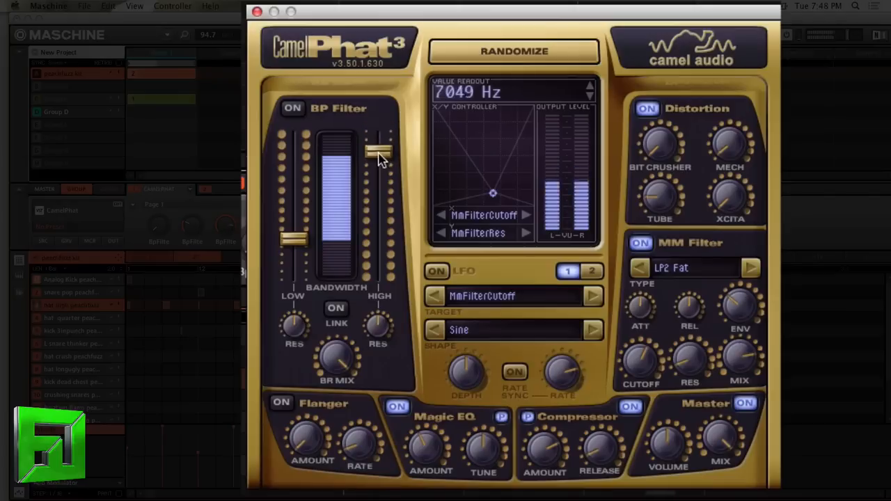
drag(292, 152, 292, 258)
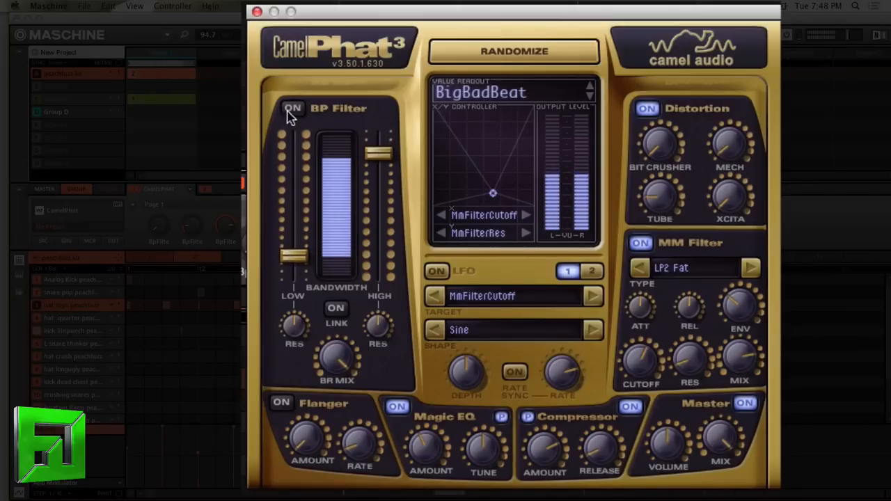
click(292, 109)
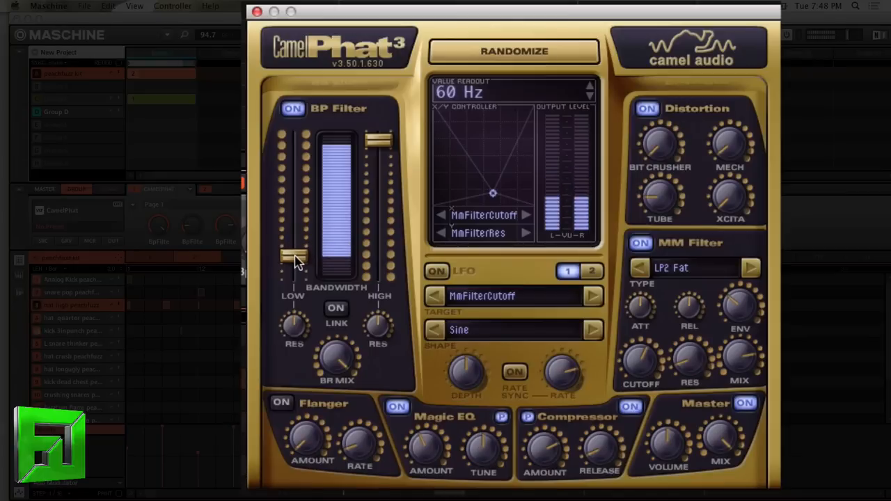
drag(292, 257, 292, 250)
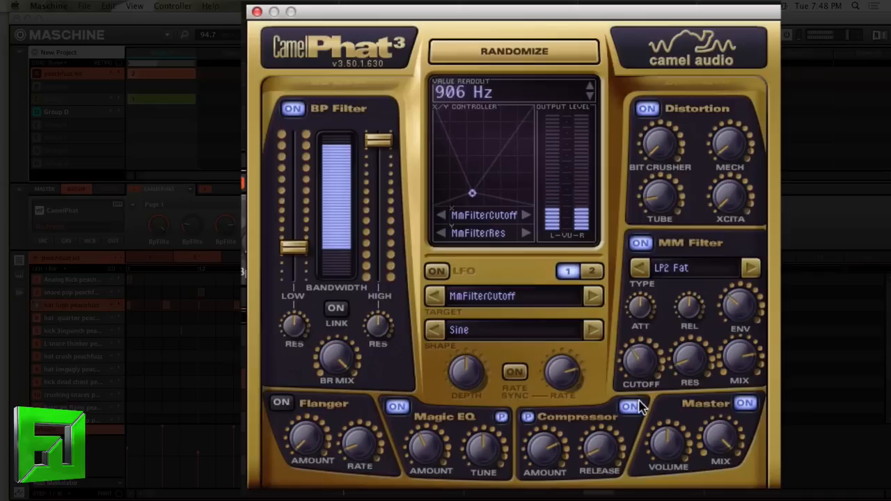
drag(472, 192, 500, 192)
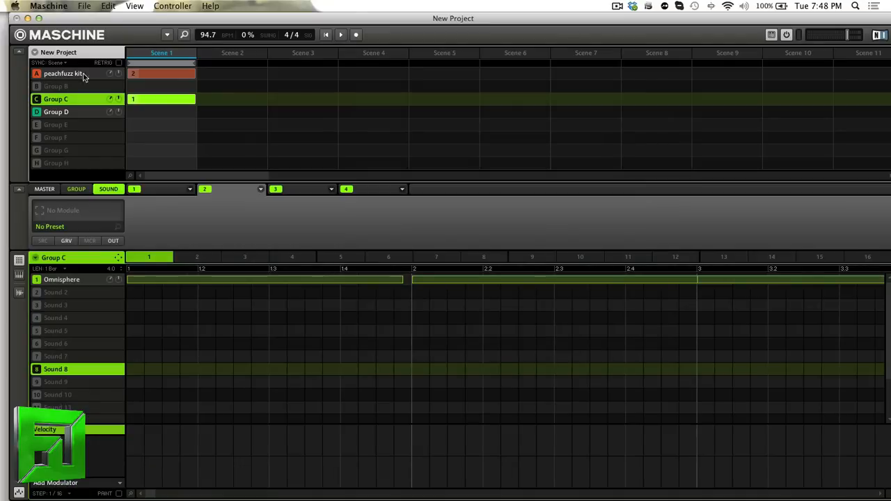
mouse_move(126, 258)
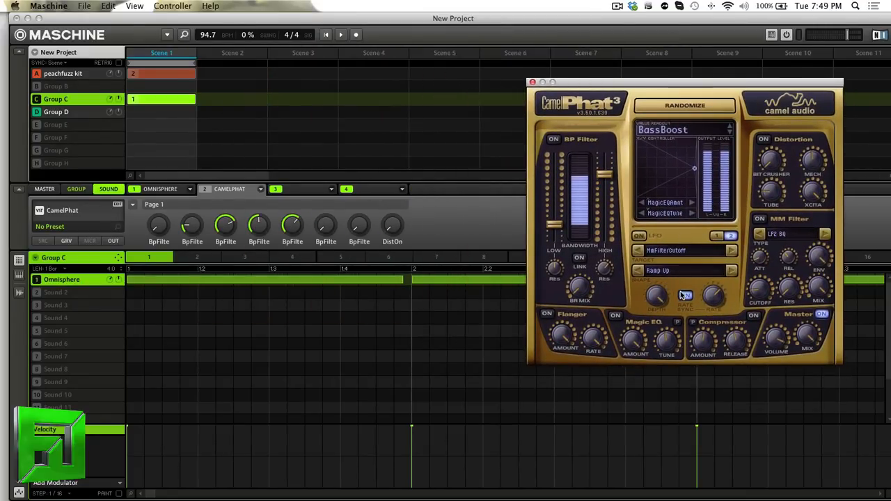
Step: Load CamelPhat into Group C's Sound slot with the BassBoost preset
click(684, 295)
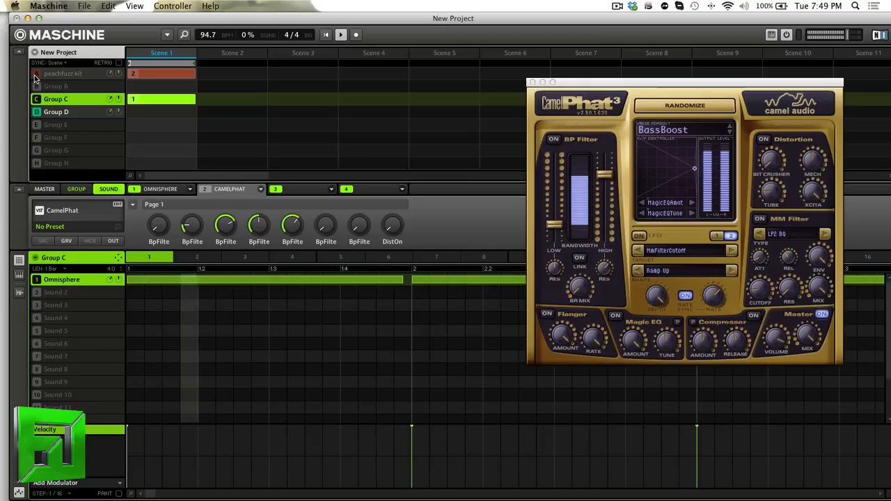
click(109, 189)
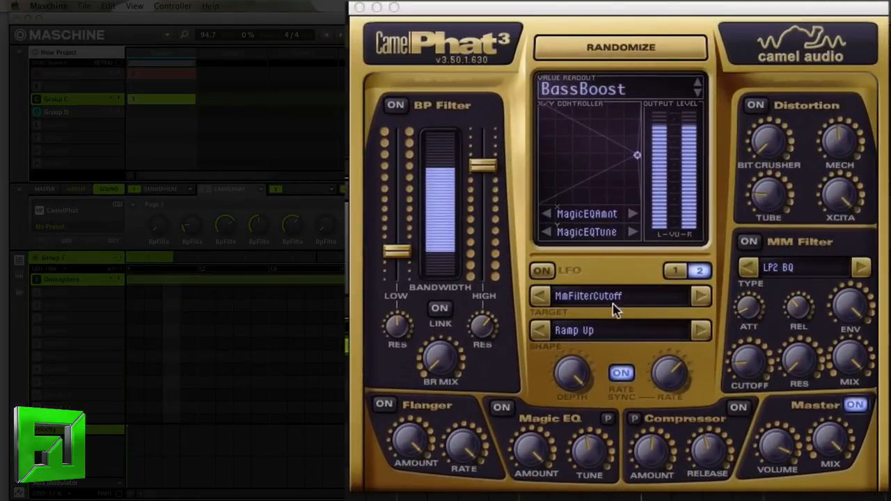
mouse_move(568, 338)
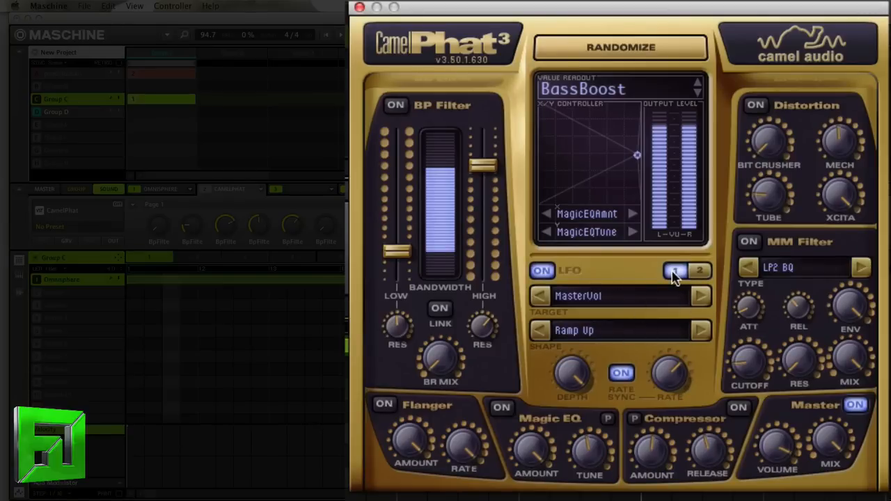
Step: Turn on LFO 2 targeting the multimode filter cutoff in BassBoost
click(675, 270)
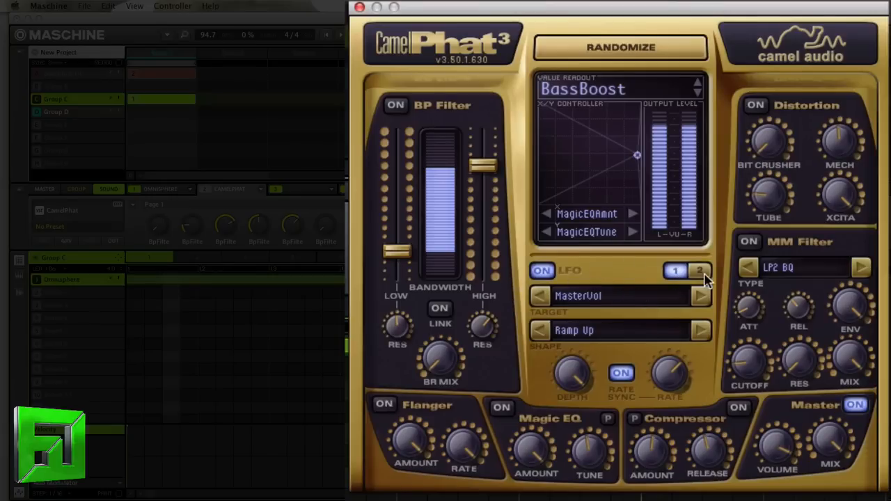
mouse_move(209, 193)
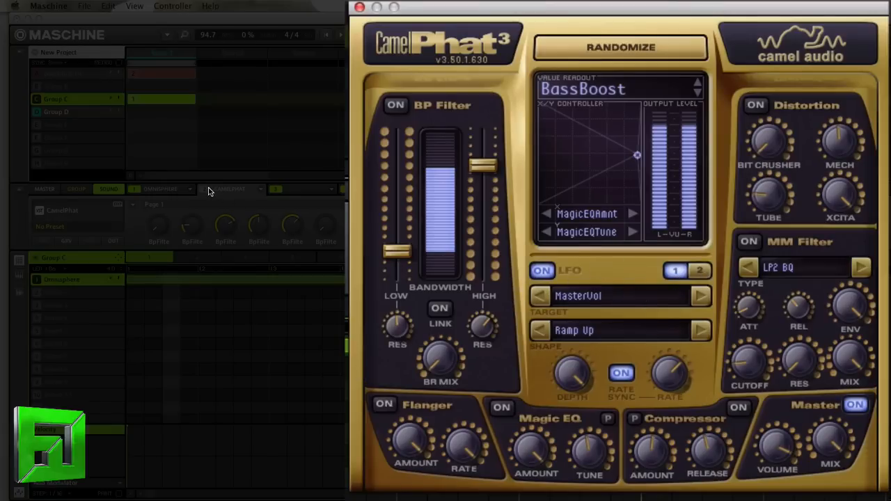
mouse_move(206, 190)
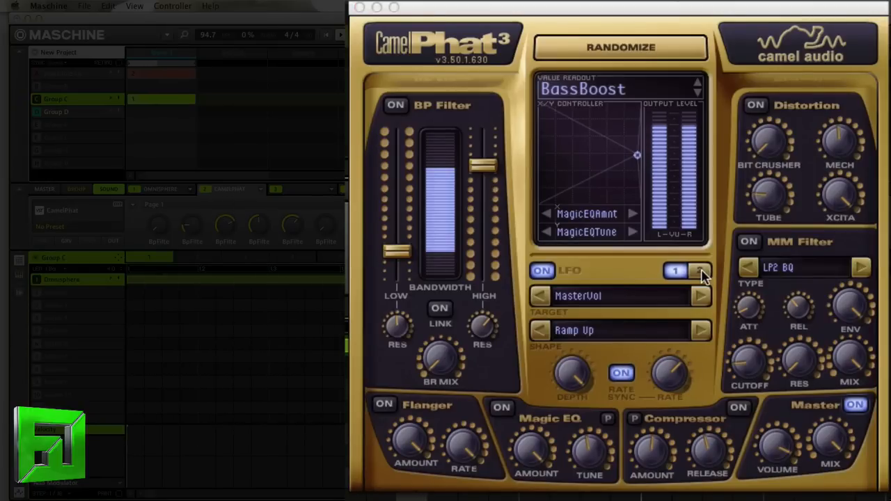
click(699, 270)
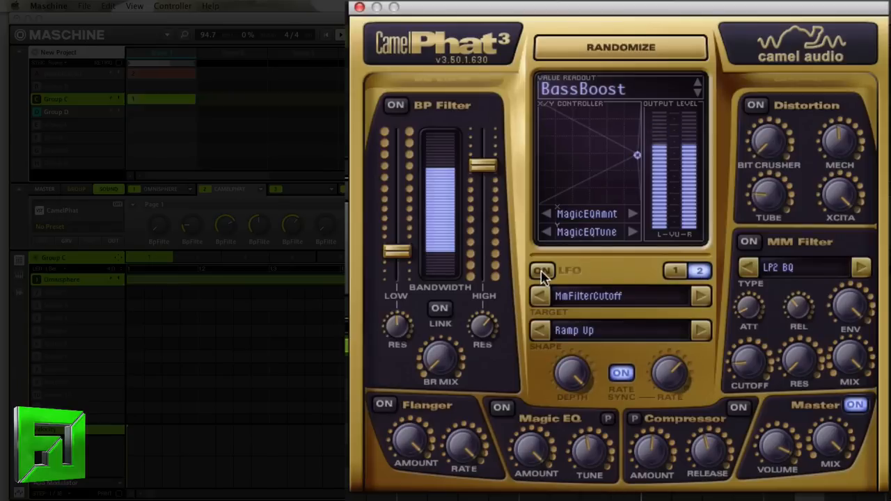
click(748, 242)
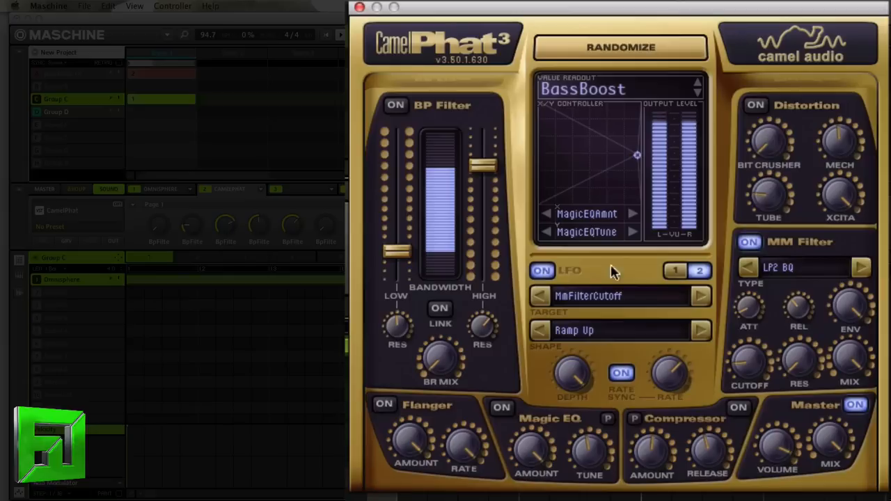
mouse_move(754, 103)
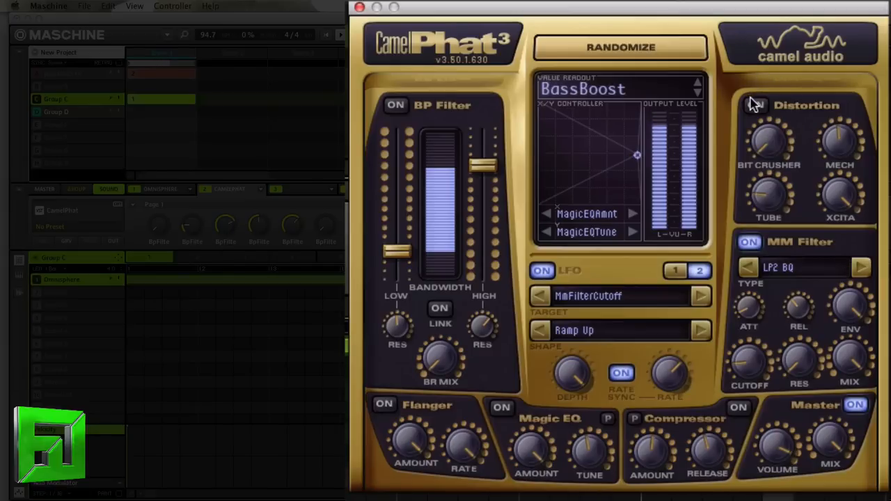
Step: Switch on the distortion and Magic EQ effects and tune the Magic EQ
click(757, 105)
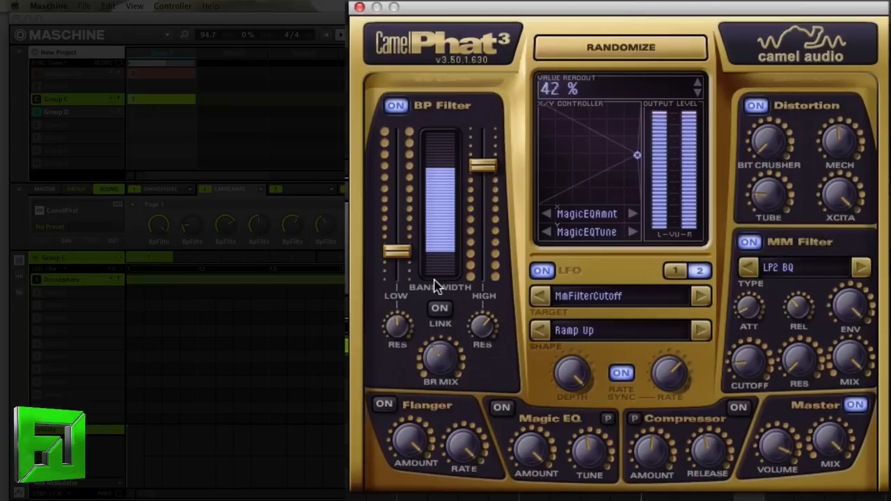
click(395, 106)
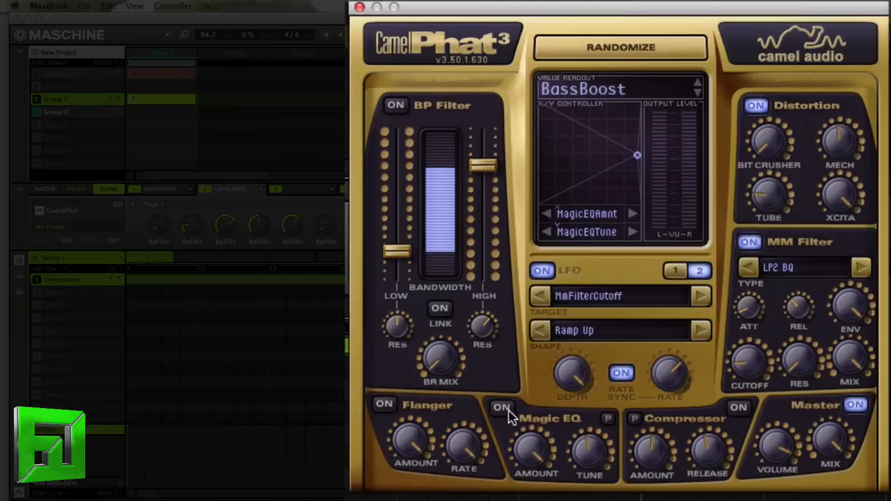
click(501, 407)
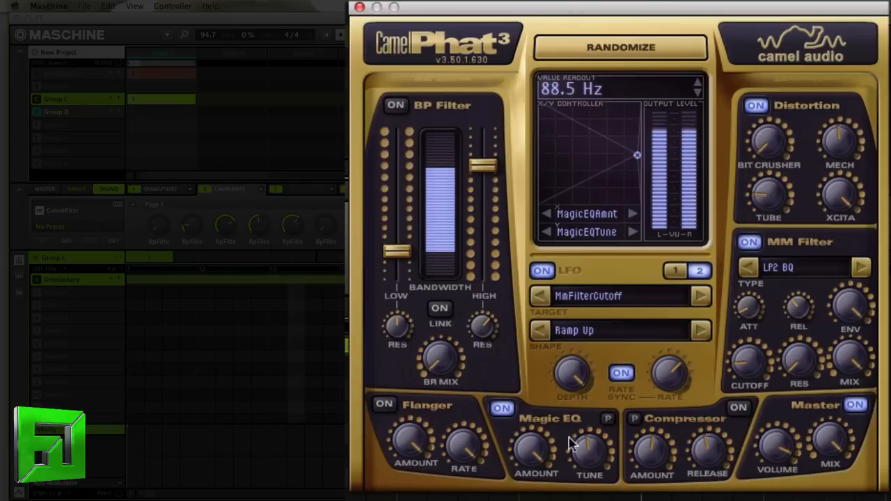
click(501, 407)
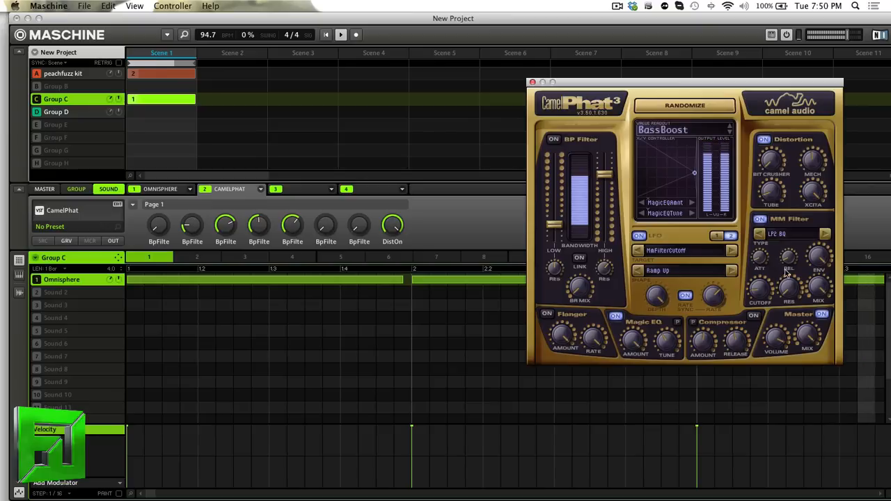
mouse_move(786, 340)
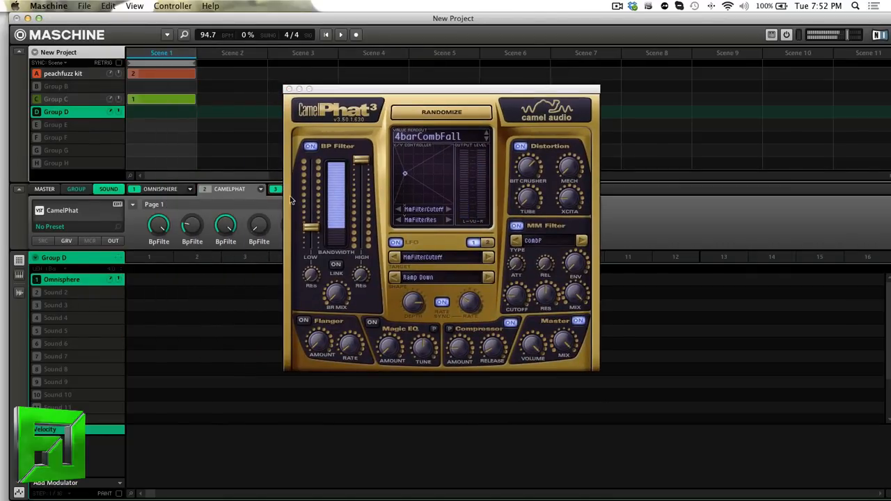
Step: Load a Mix-collection preset such as DownUnder / mediumWarm into CamelPhat
click(439, 136)
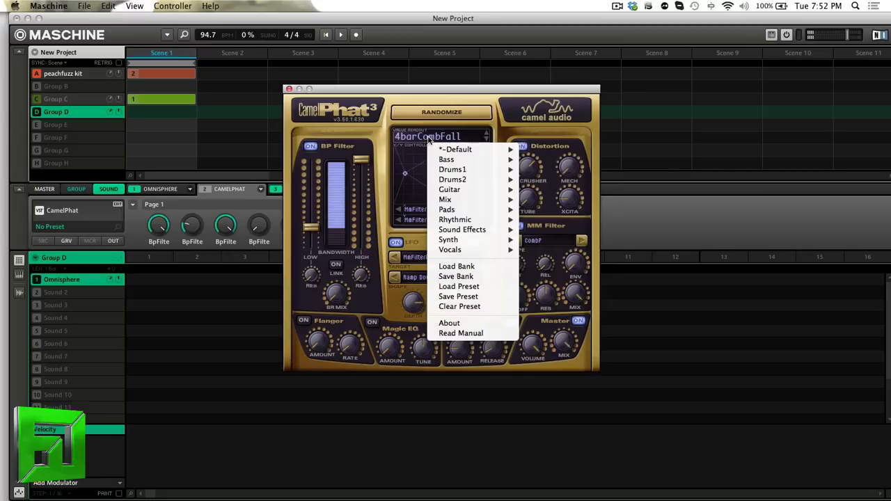
mouse_move(462, 239)
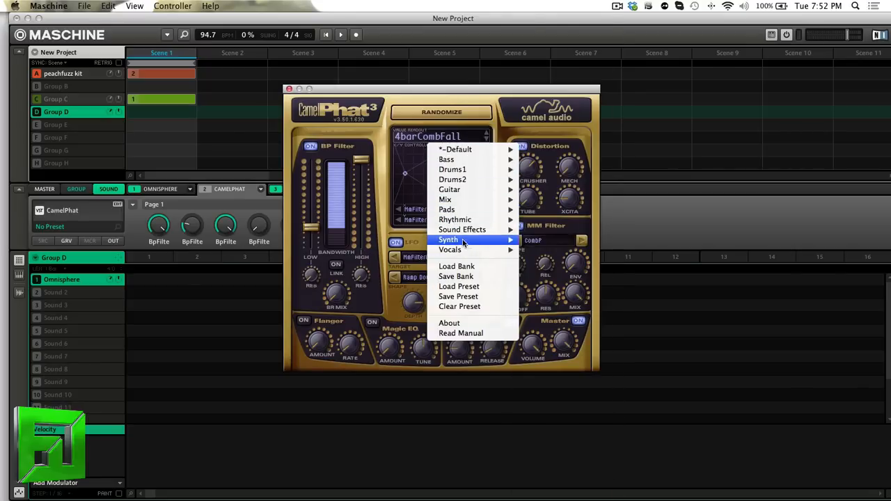
mouse_move(446, 209)
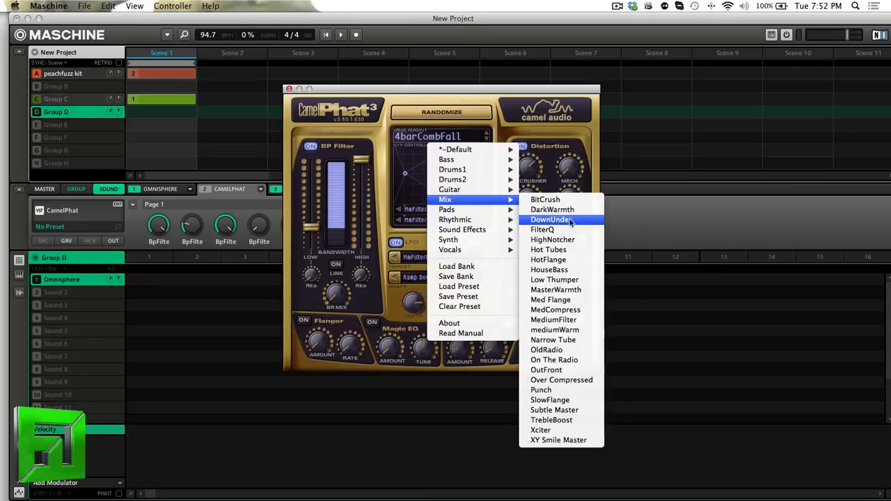
click(555, 289)
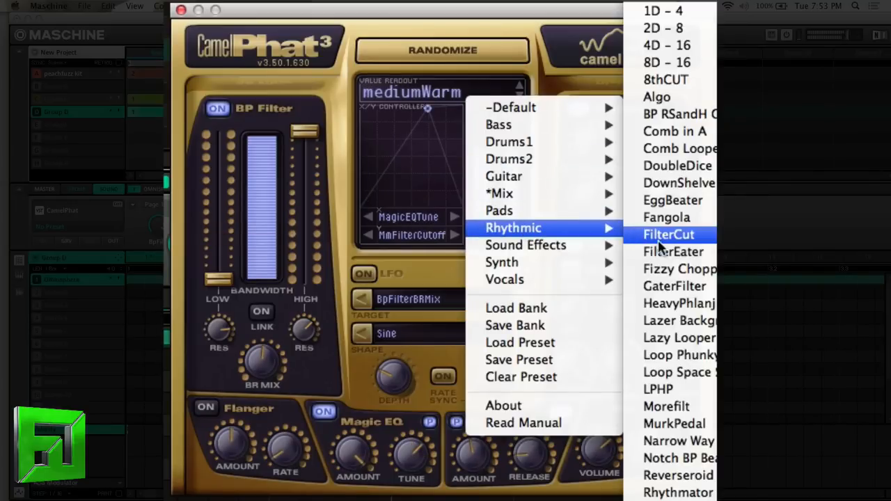
Step: Load the Rhythmic preset FilterCut
click(668, 234)
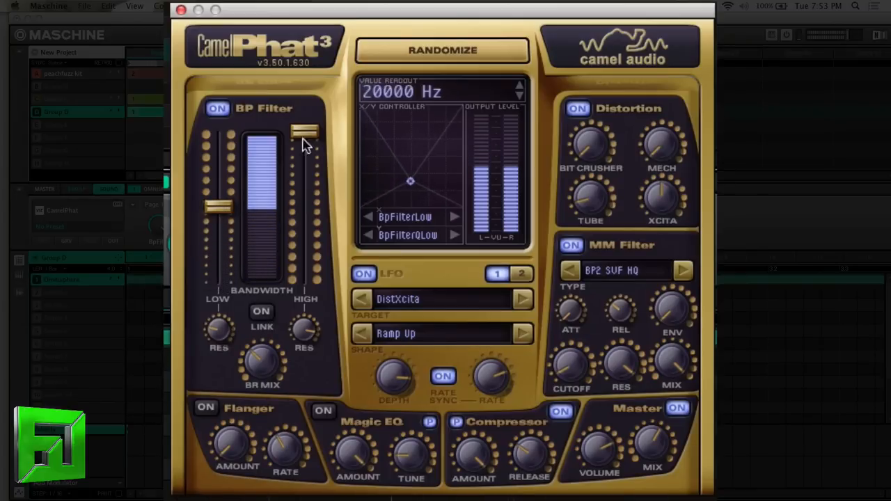
Step: Sweep the bandpass low/high cutoffs (43–20000 Hz) and the X/Y pad
drag(304, 132, 304, 146)
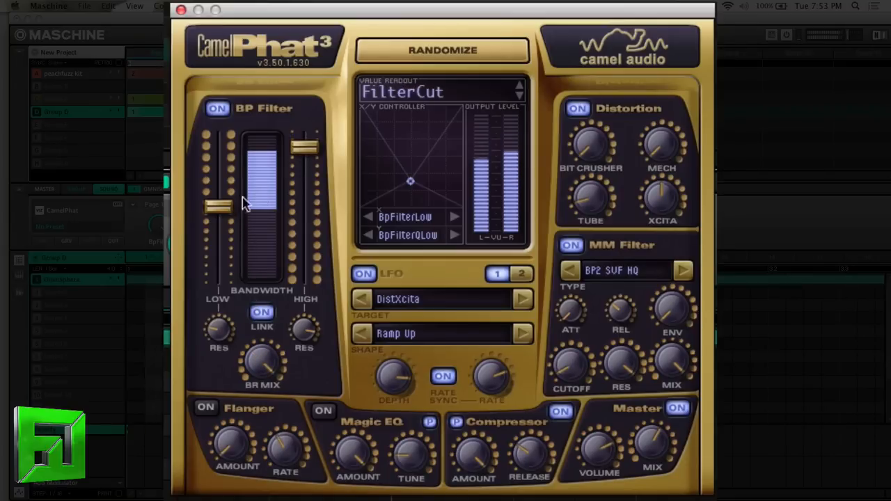
drag(217, 202, 223, 248)
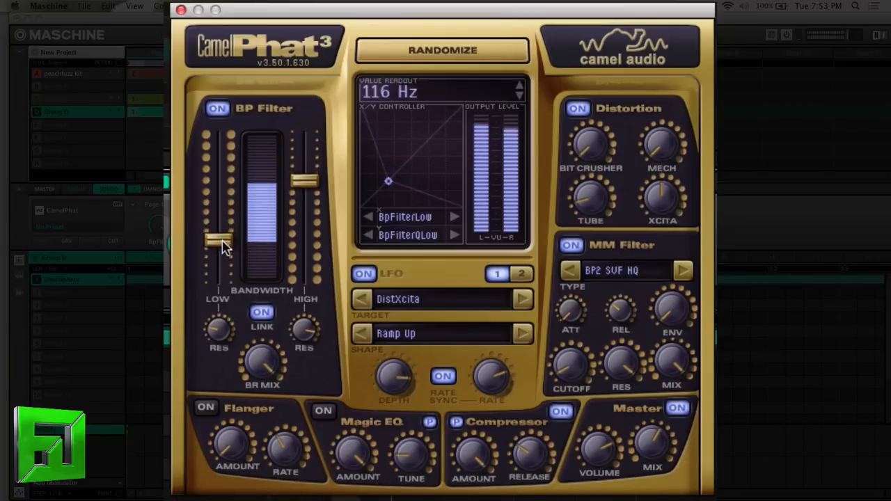
drag(217, 244, 218, 271)
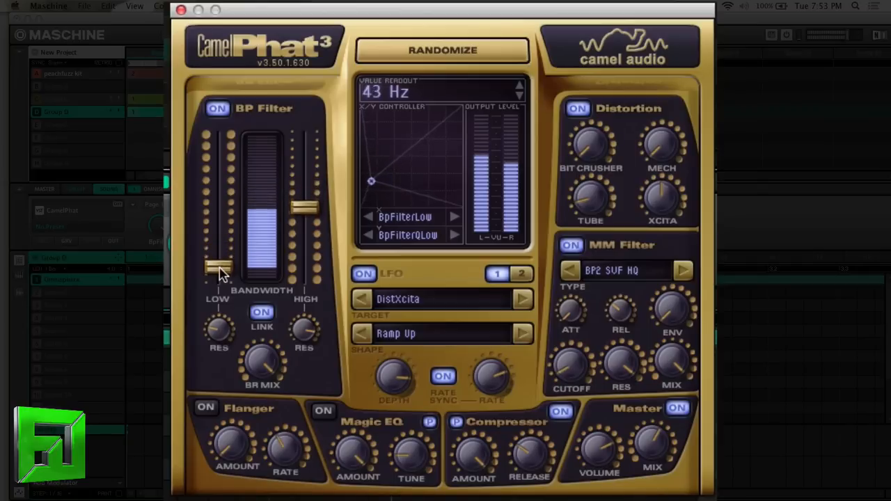
drag(217, 271, 220, 230)
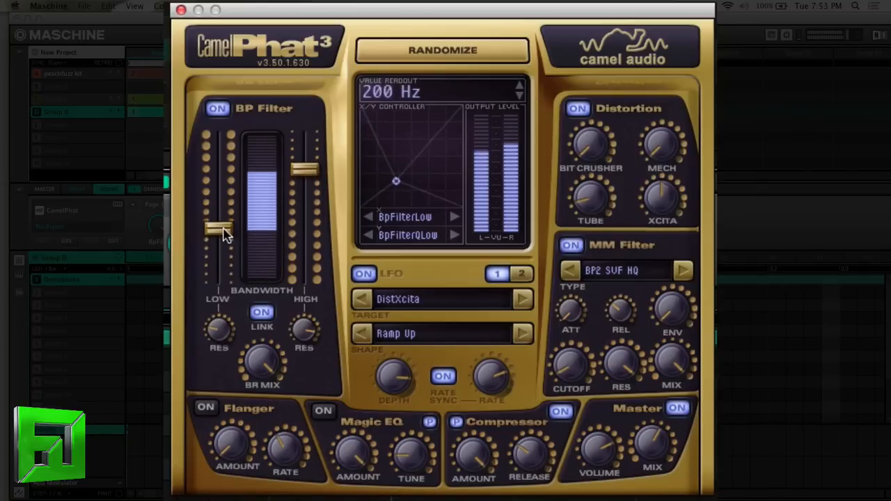
drag(220, 234, 220, 188)
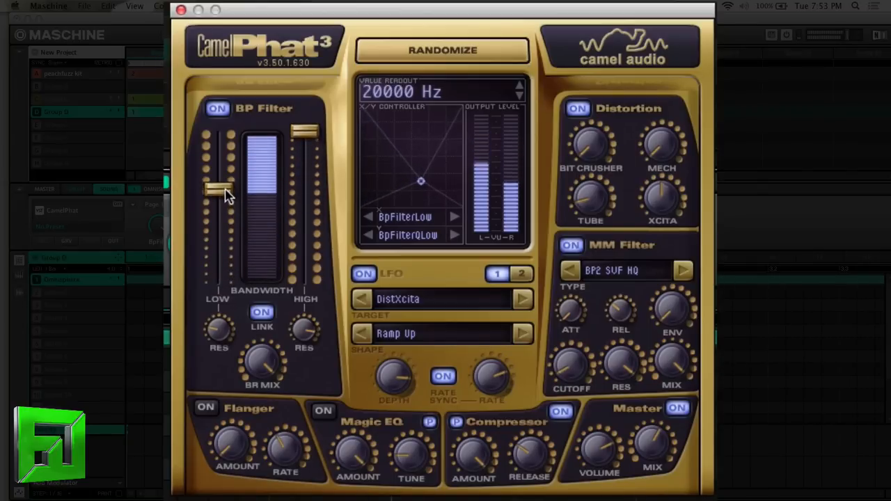
drag(223, 192, 220, 243)
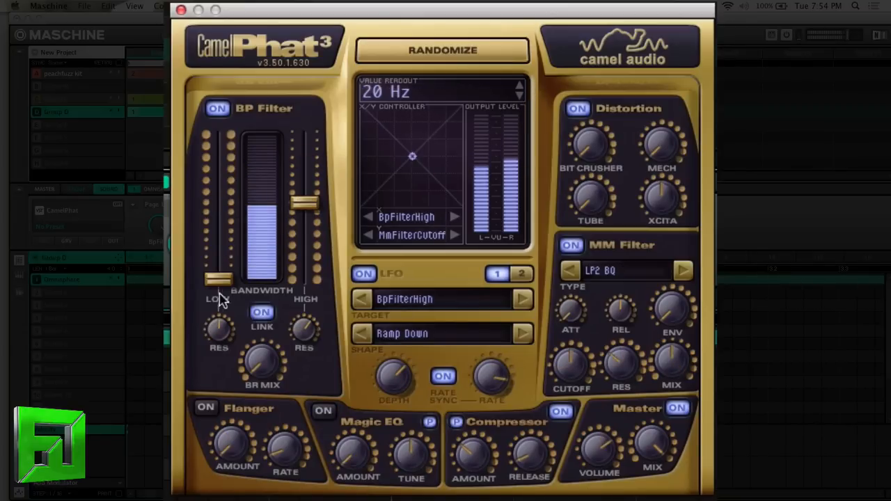
drag(220, 292, 220, 253)
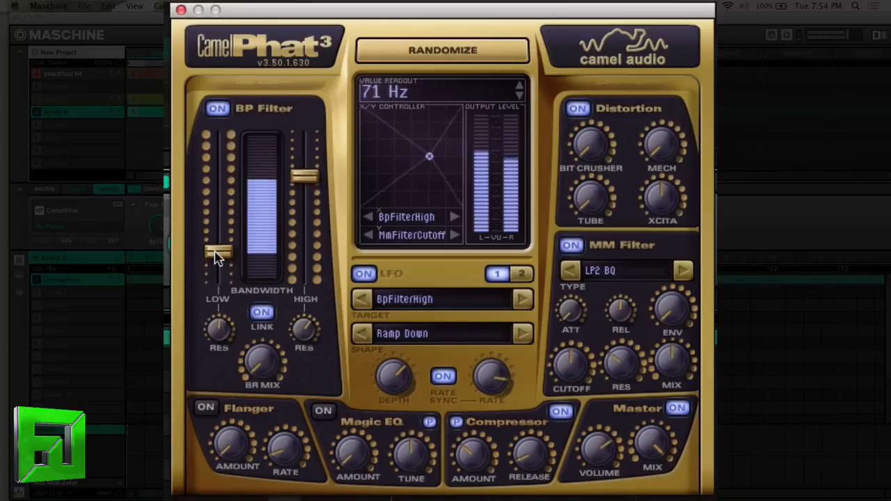
drag(216, 253, 216, 223)
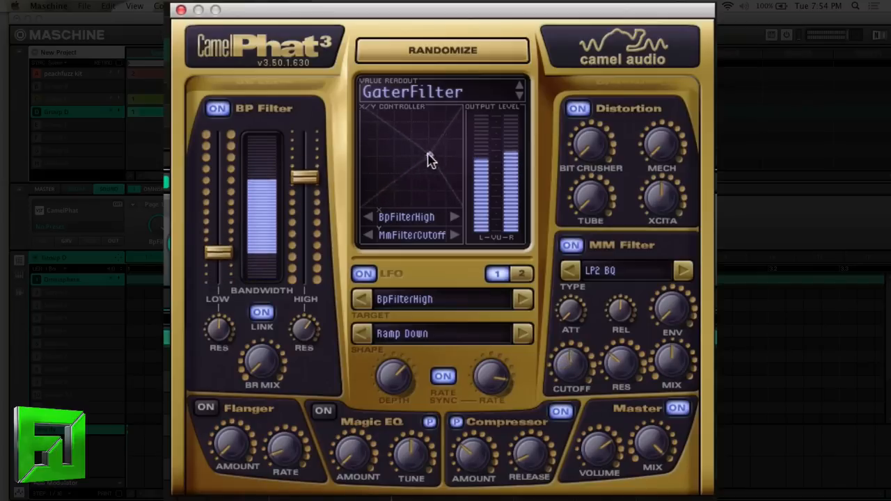
drag(429, 155, 412, 174)
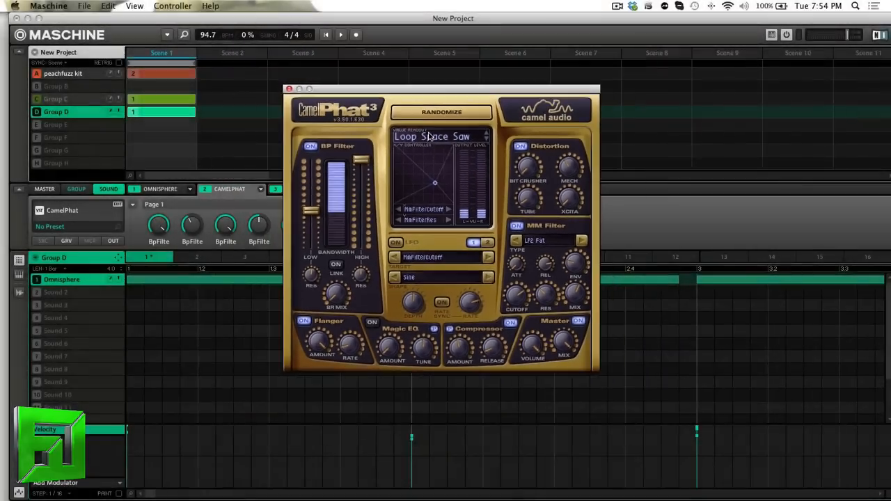
Step: Browse the Pads presets and load Bed Bugs
click(432, 136)
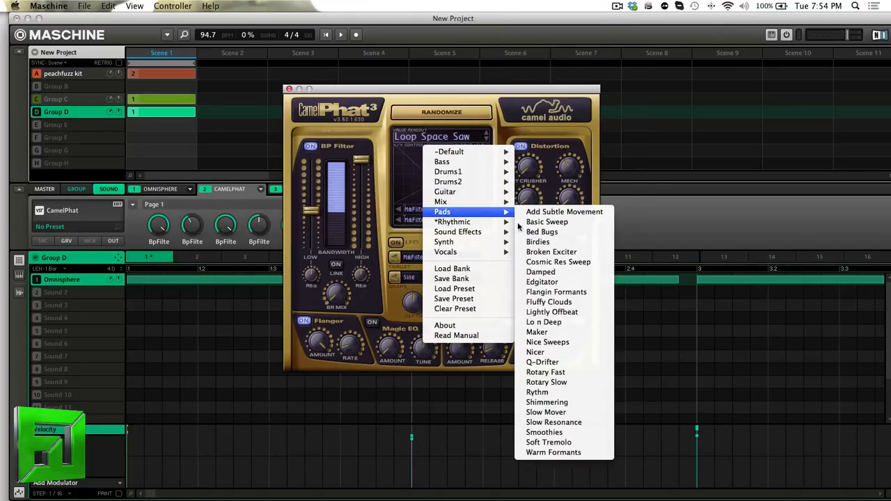
click(541, 231)
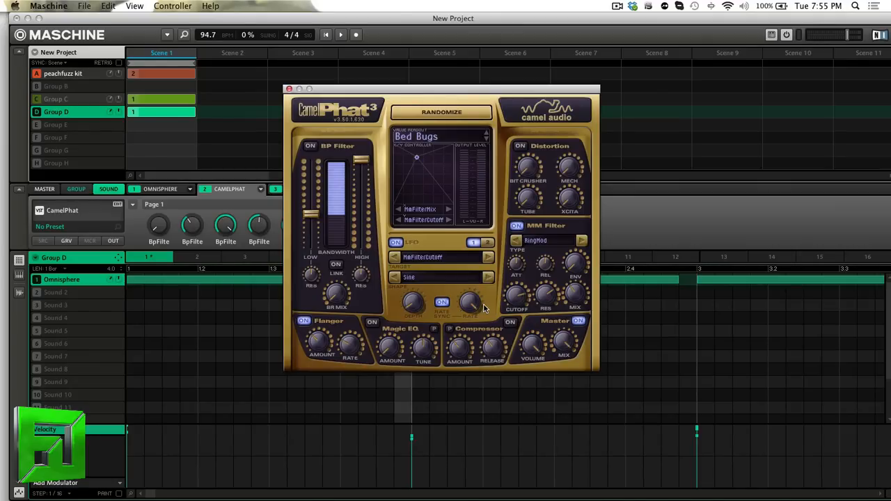
Step: Page to the third set of mapped CamelPhat parameters and target Magic EQ for automation
click(132, 203)
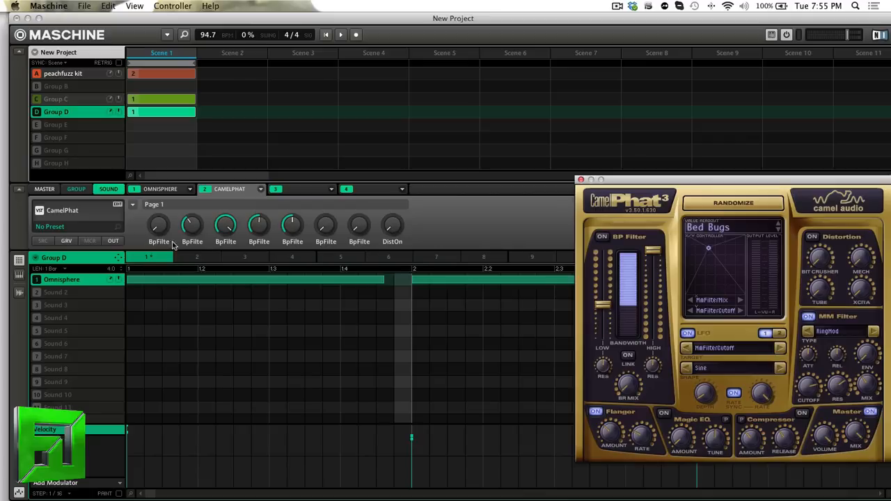
mouse_move(410, 249)
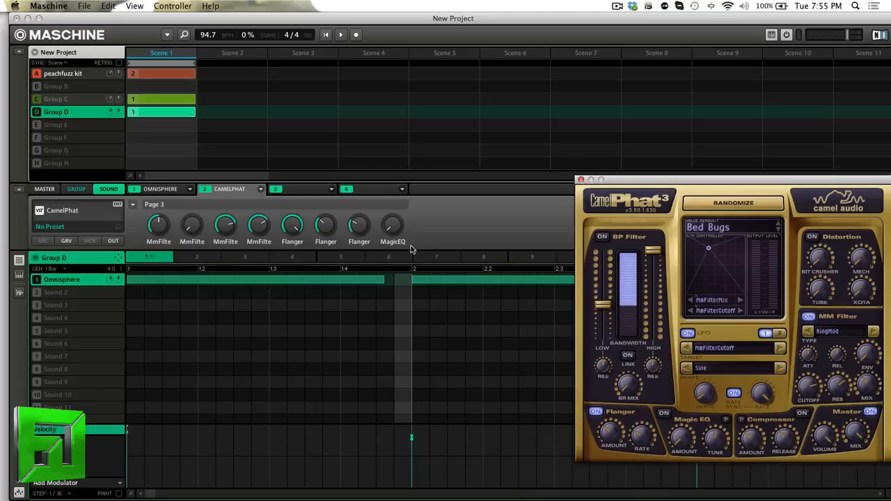
click(141, 203)
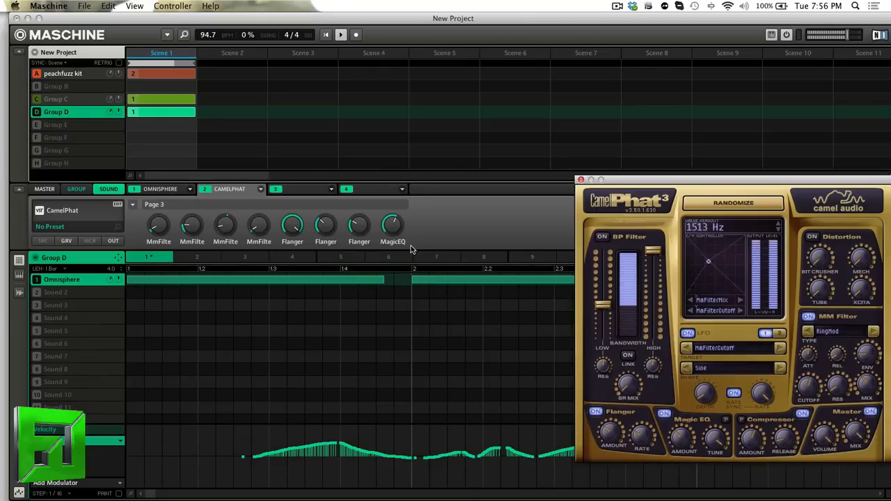
Step: Sweep the BP Filter cutoff (1513, 621 Hz), low cutoff to 65 Hz, amount 100%, back to 1669 Hz
drag(707, 262, 707, 278)
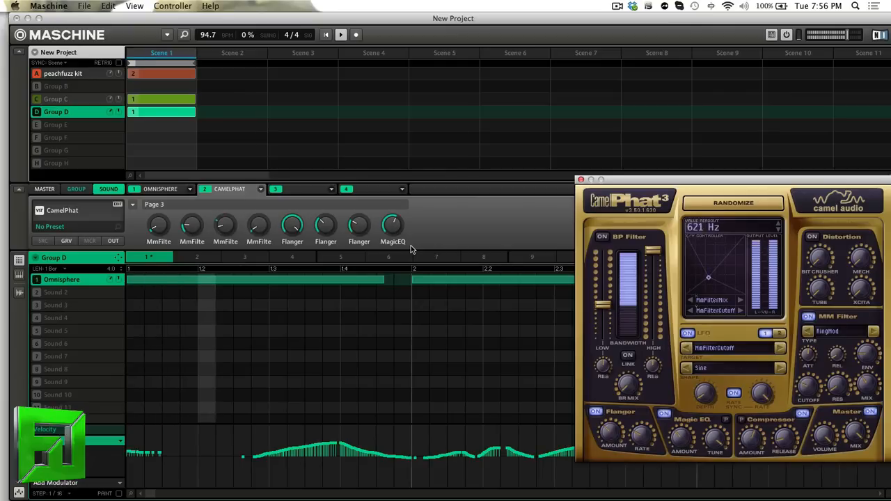
drag(707, 258, 707, 285)
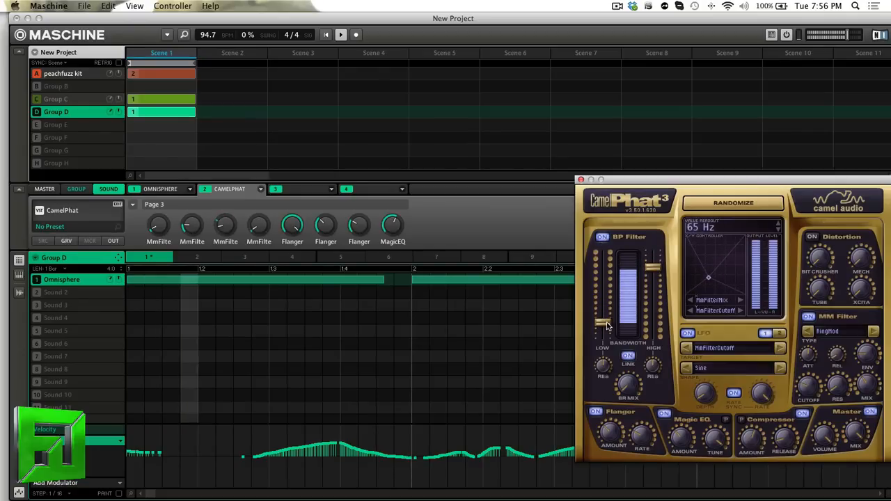
drag(600, 323, 629, 263)
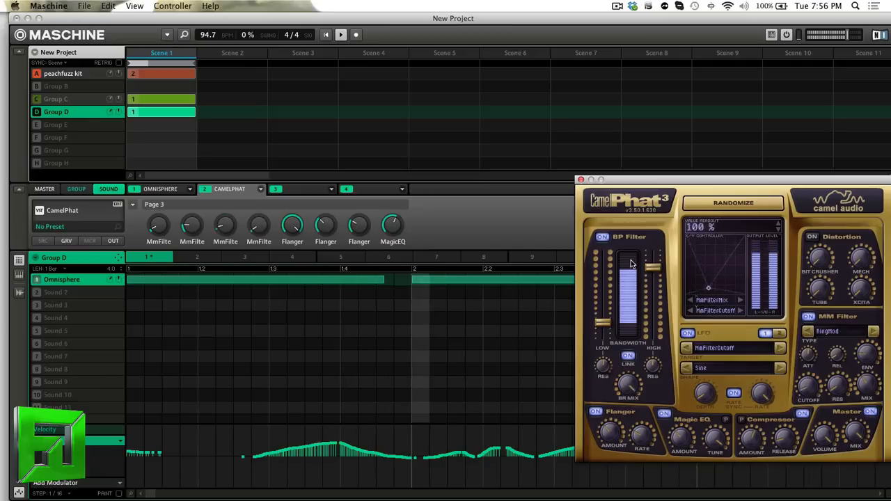
drag(629, 262, 601, 313)
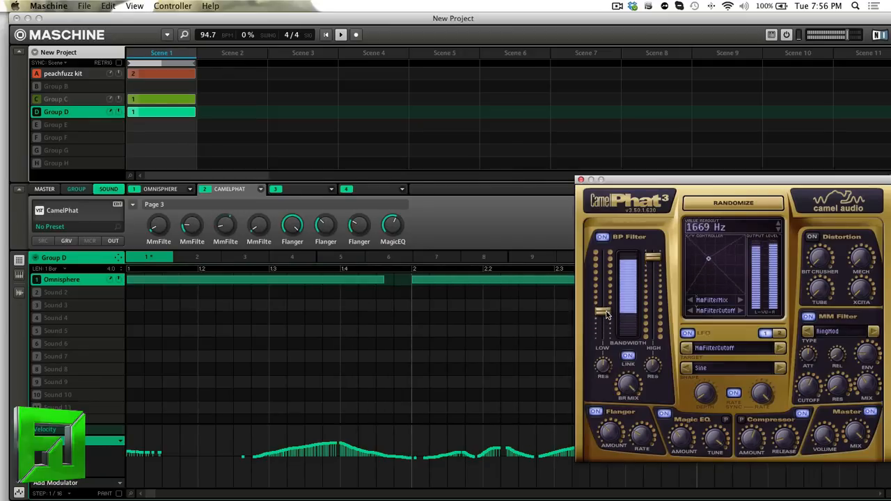
drag(602, 313, 601, 323)
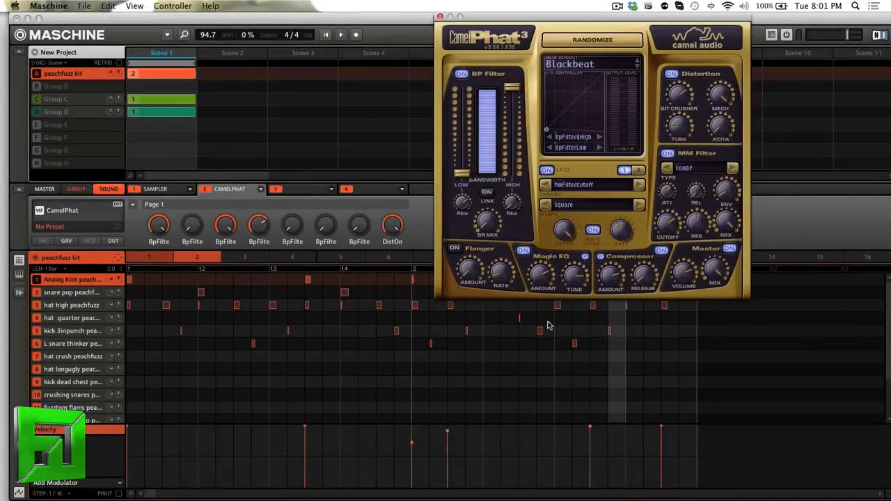
mouse_move(570, 21)
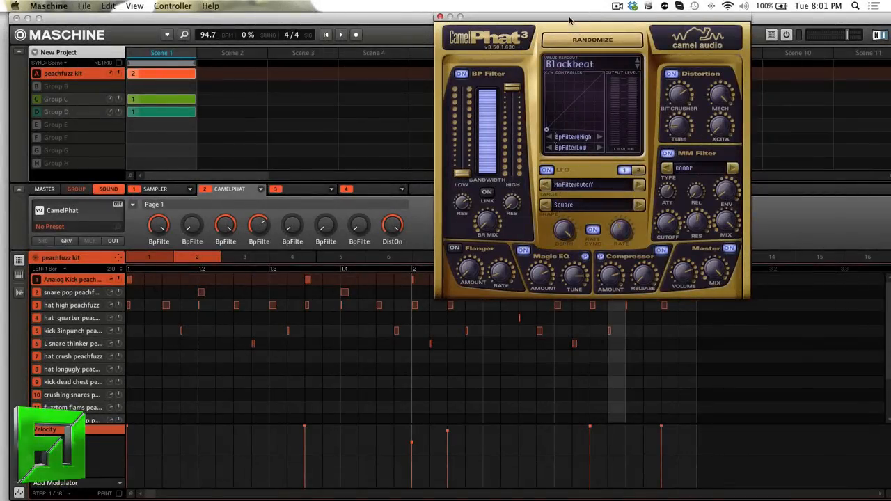
Step: Drag the peachfuzz kit's CamelPhat window toward the middle for a clearer view
drag(568, 19, 473, 95)
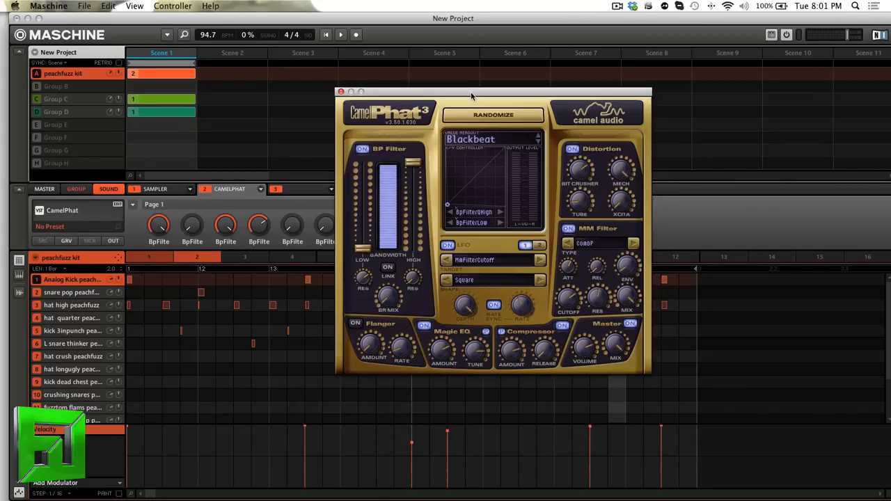
mouse_move(458, 151)
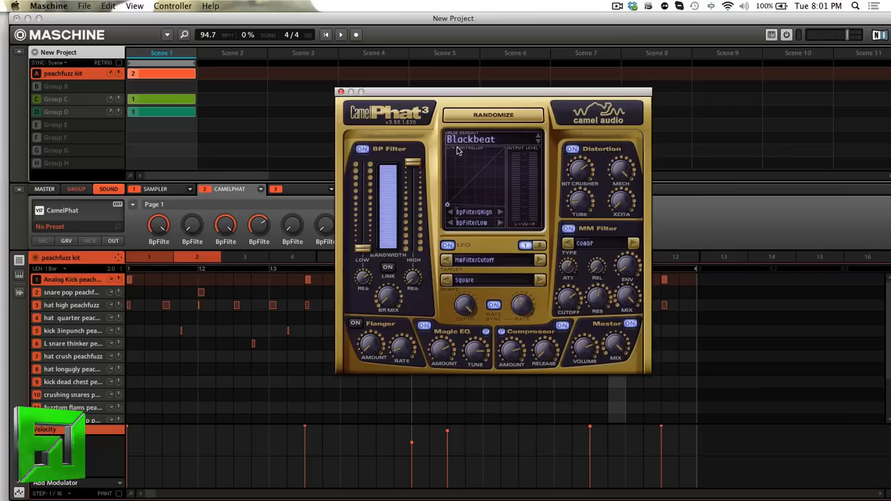